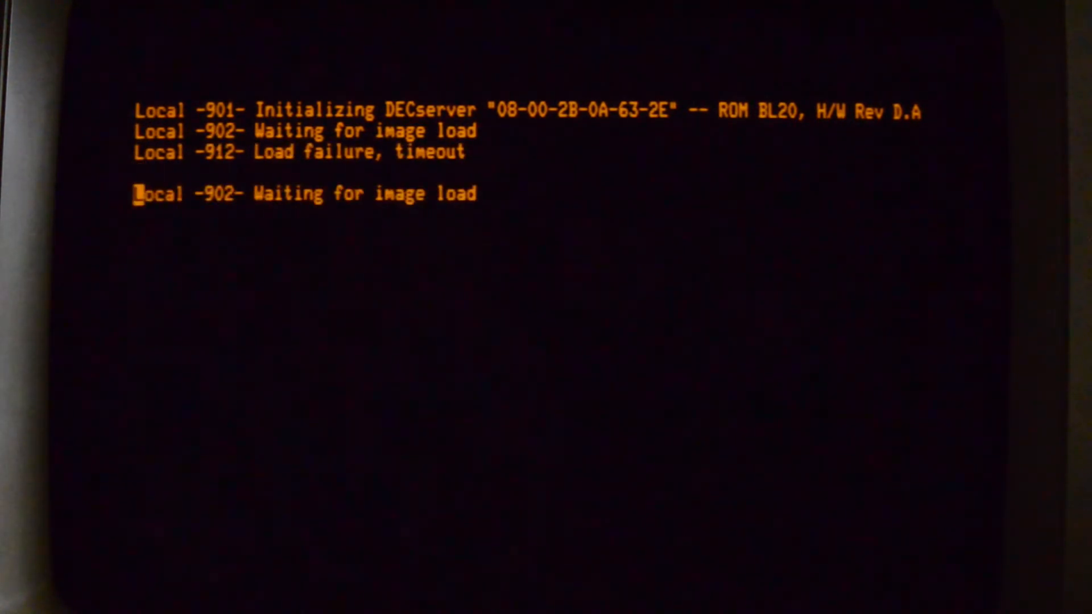
- List DKA100:[KITS.DS2033.KIT] with DIR, showing DS2033.A and DS2033.B
{"action": "type", "text": "dir"}
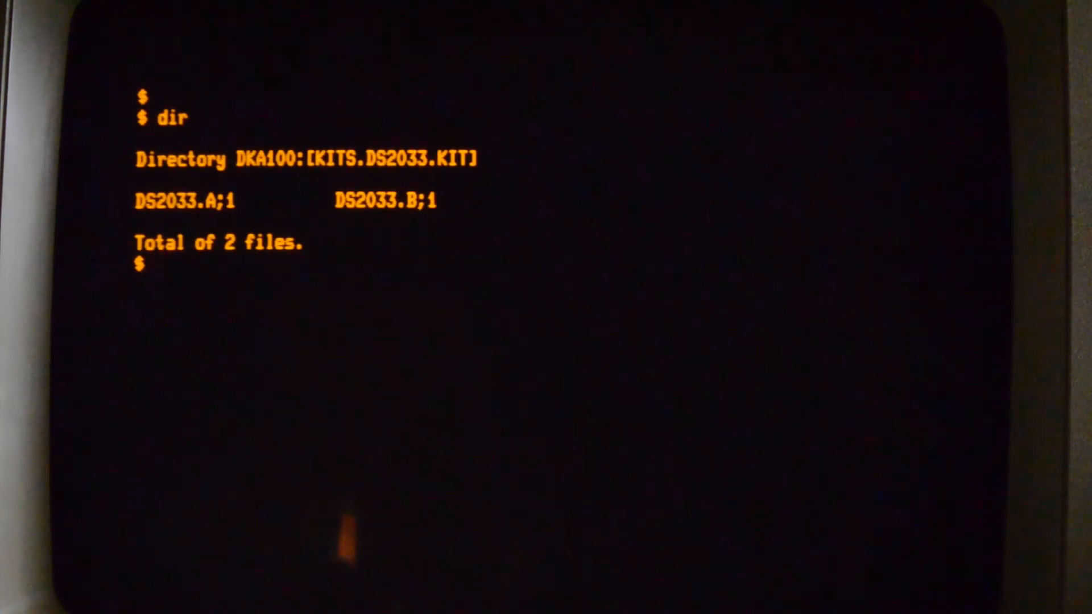
{"action": "type", "text": "@sys$update:v"}
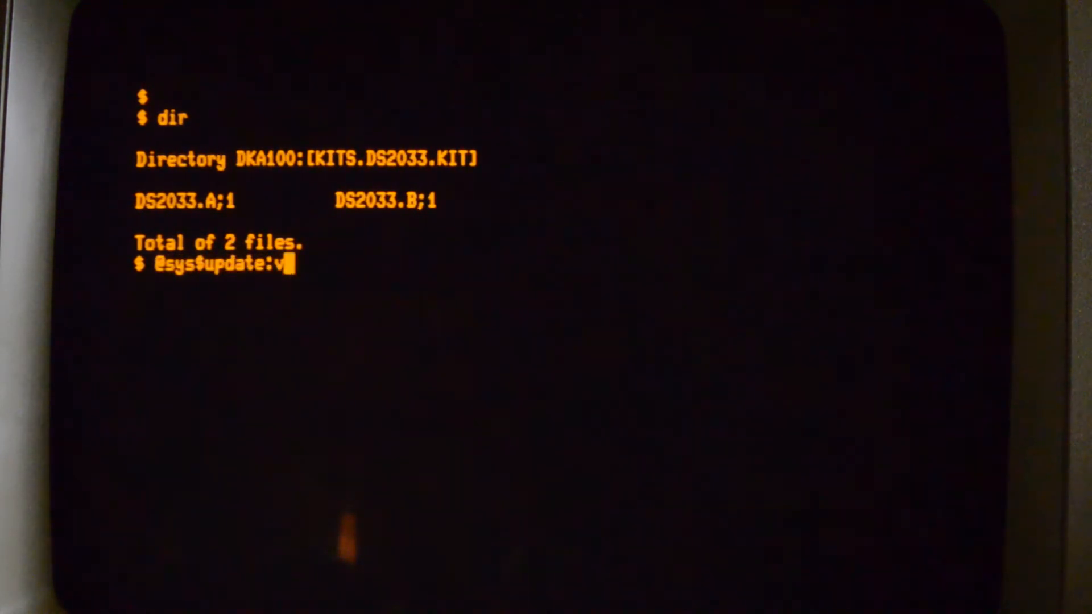
{"action": "type", "text": "msinstal"}
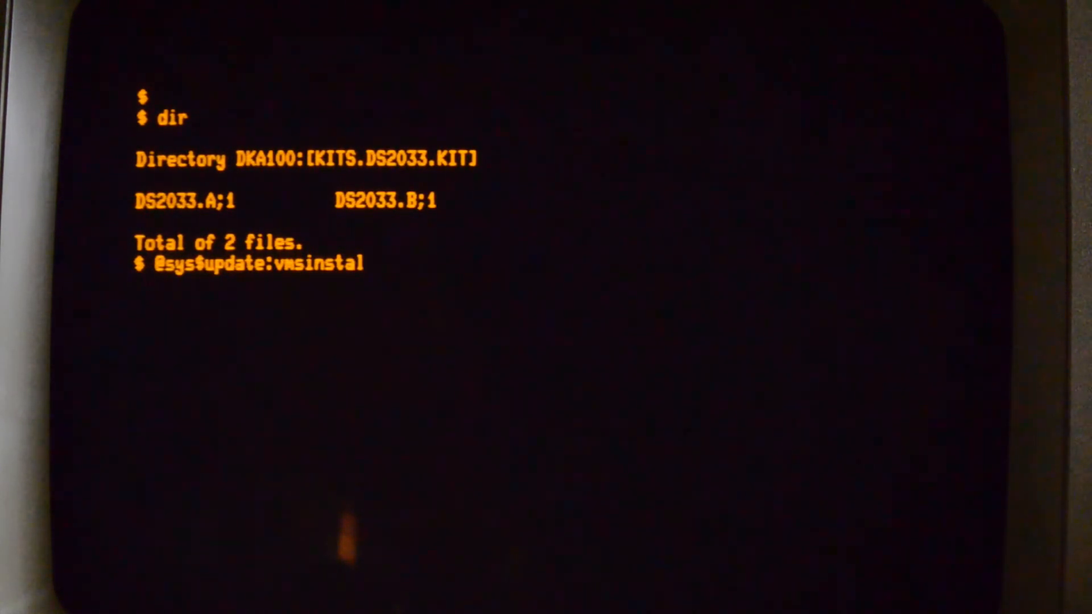
{"action": "key", "text": "enter"}
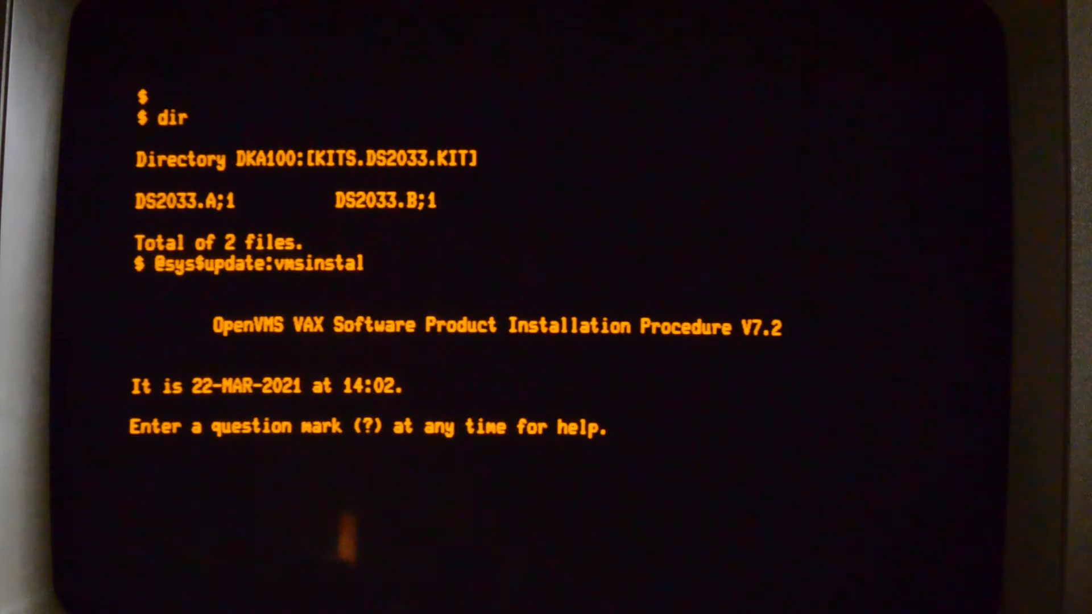
{"action": "key", "text": "Return"}
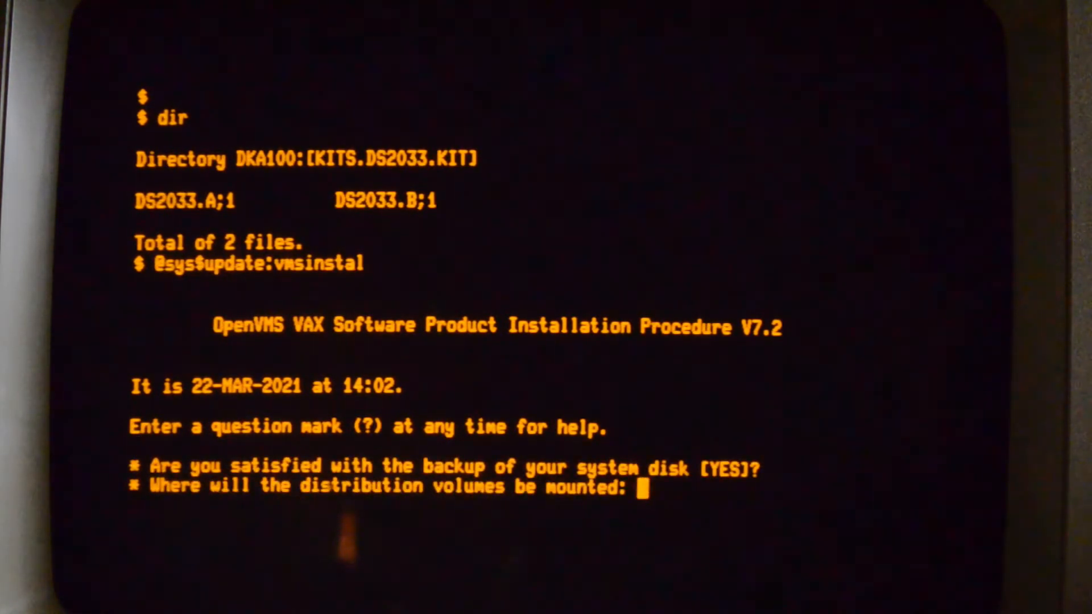
- Enter DKA100:[KITS.DS2033.KIT] as the distribution location
{"action": "type", "text": "dka100"}
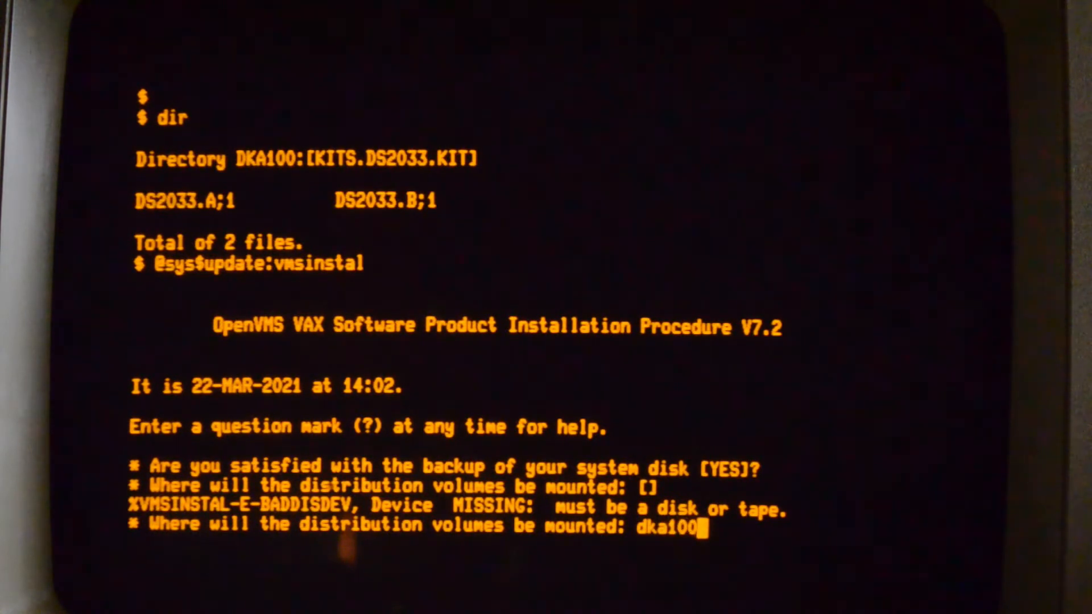
{"action": "type", "text": ":"}
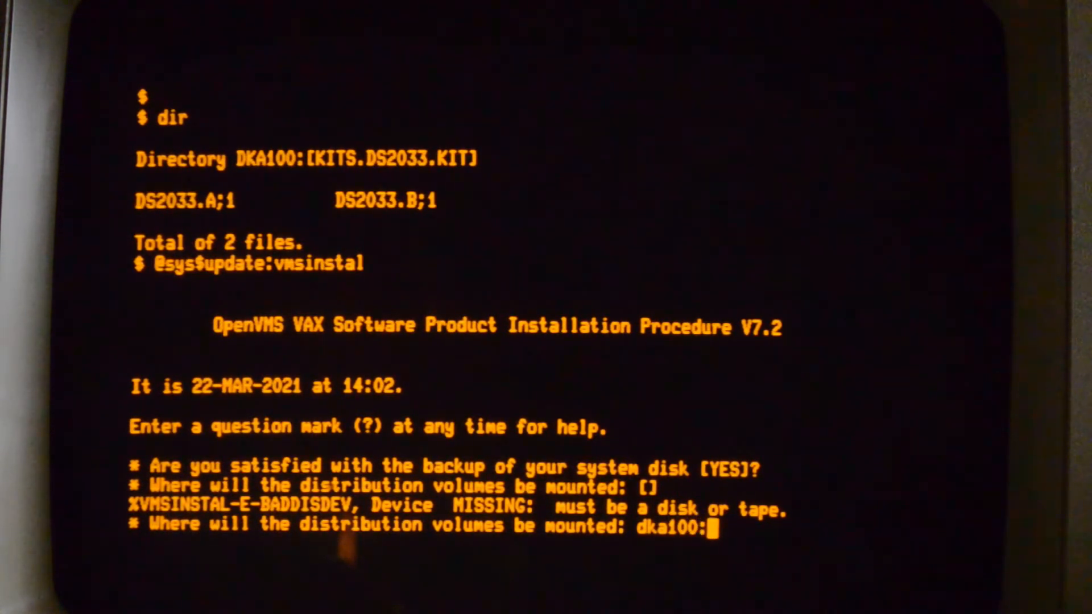
{"action": "type", "text": "[ki"}
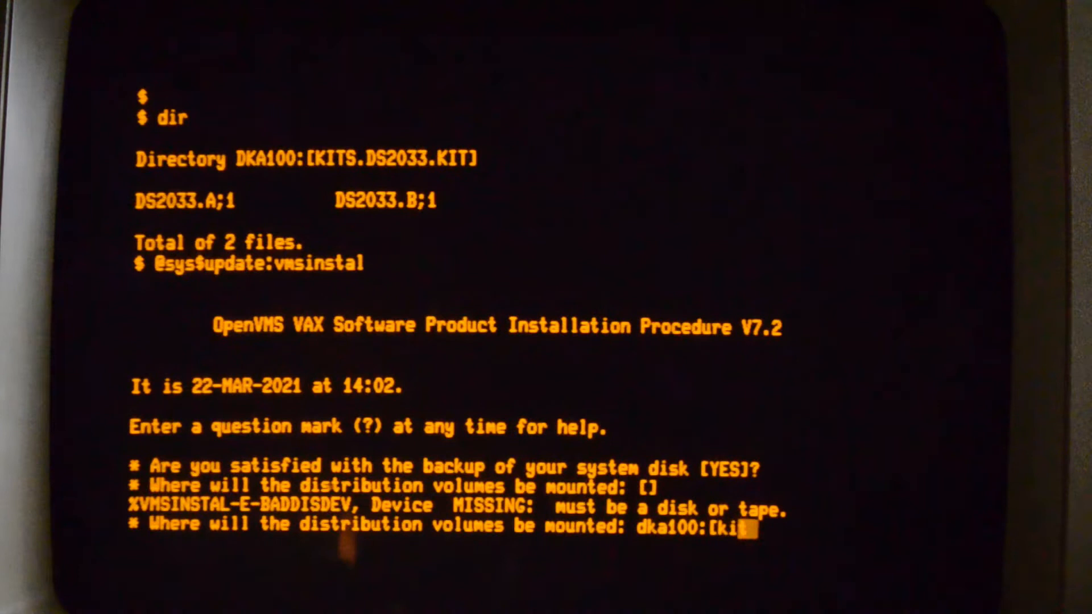
{"action": "type", "text": "ts.ds"}
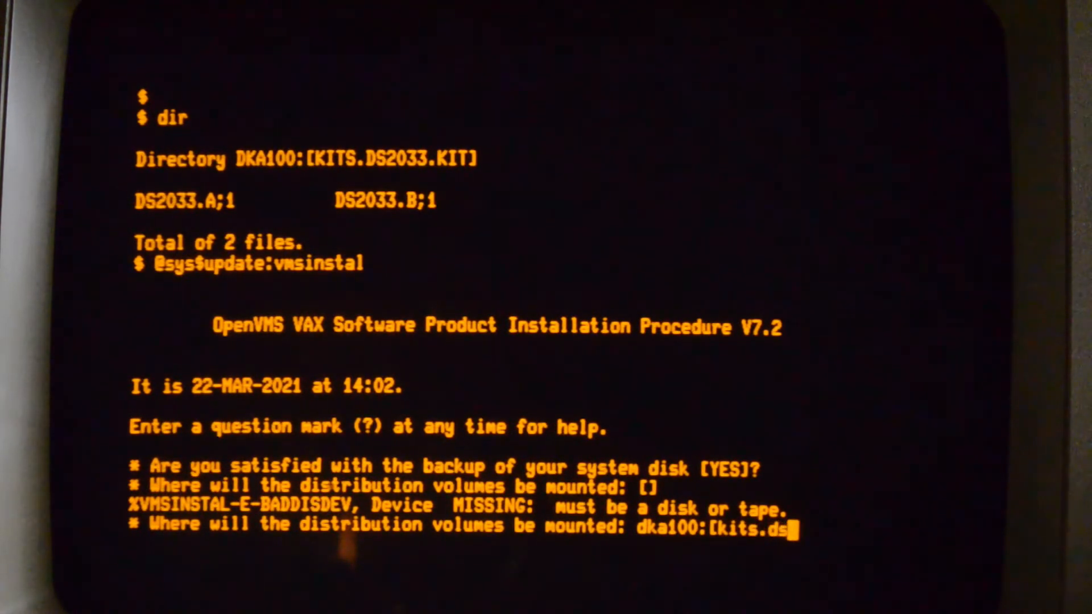
{"action": "type", "text": "203"}
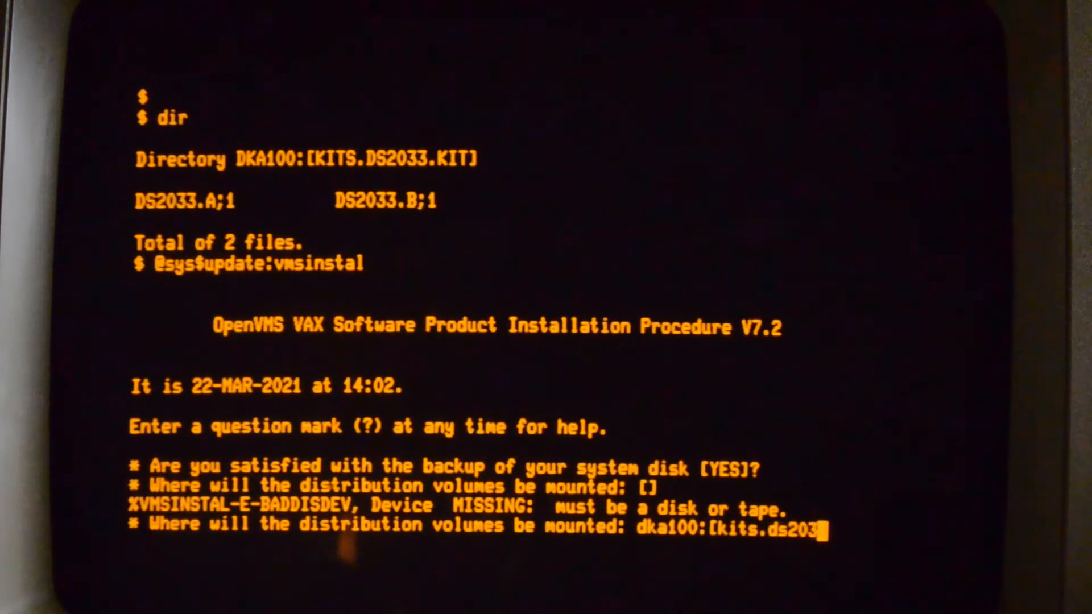
{"action": "type", "text": "3"}
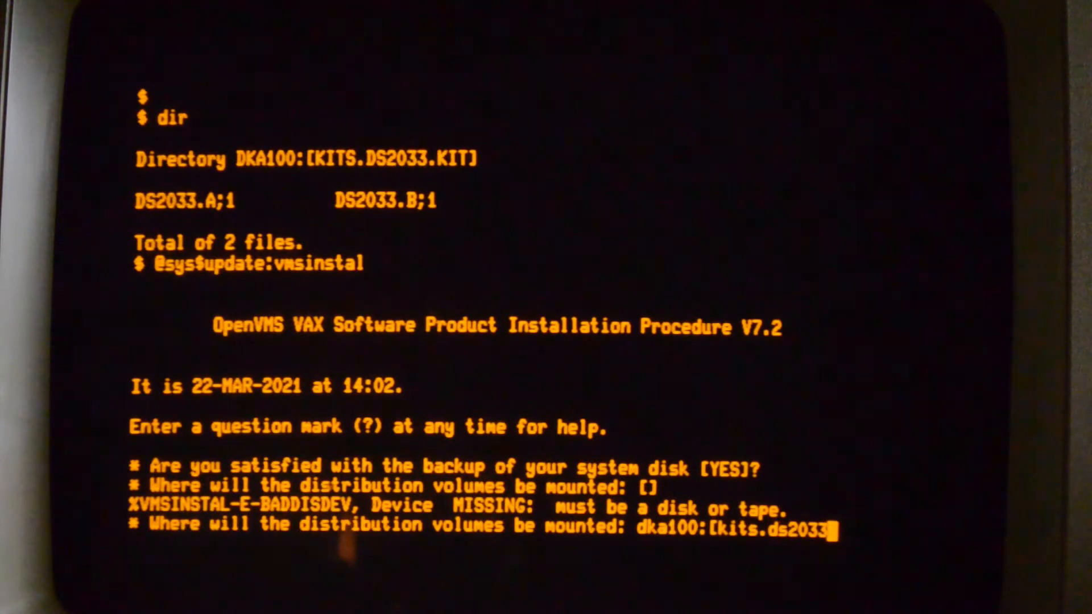
{"action": "type", "text": ".kit"}
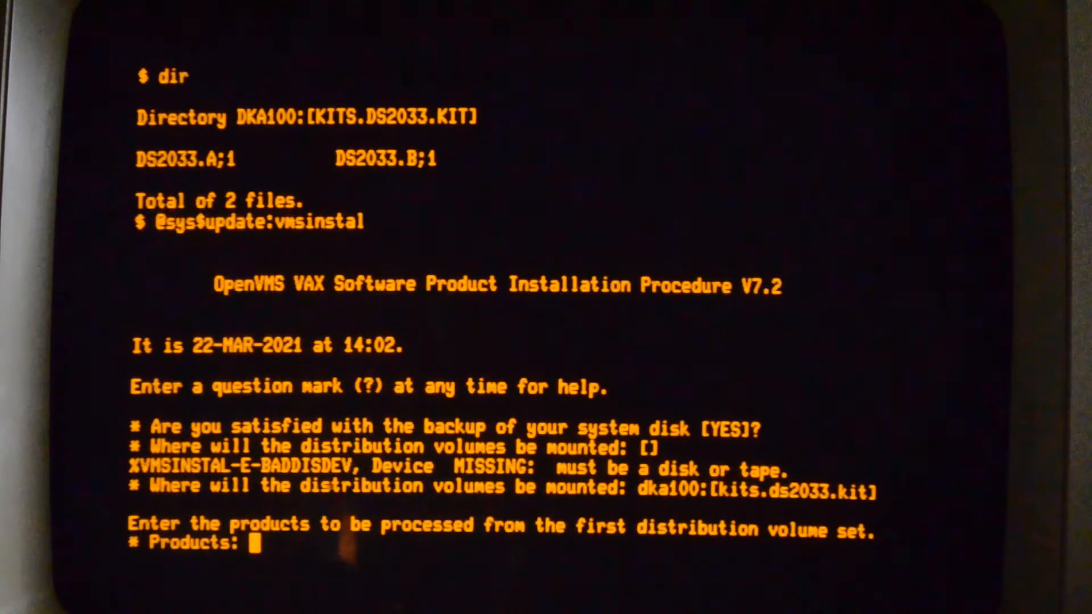
- Install product DS2033 with default answers and exit VMSINSTAL back to DCL
{"action": "type", "text": "ds2033"}
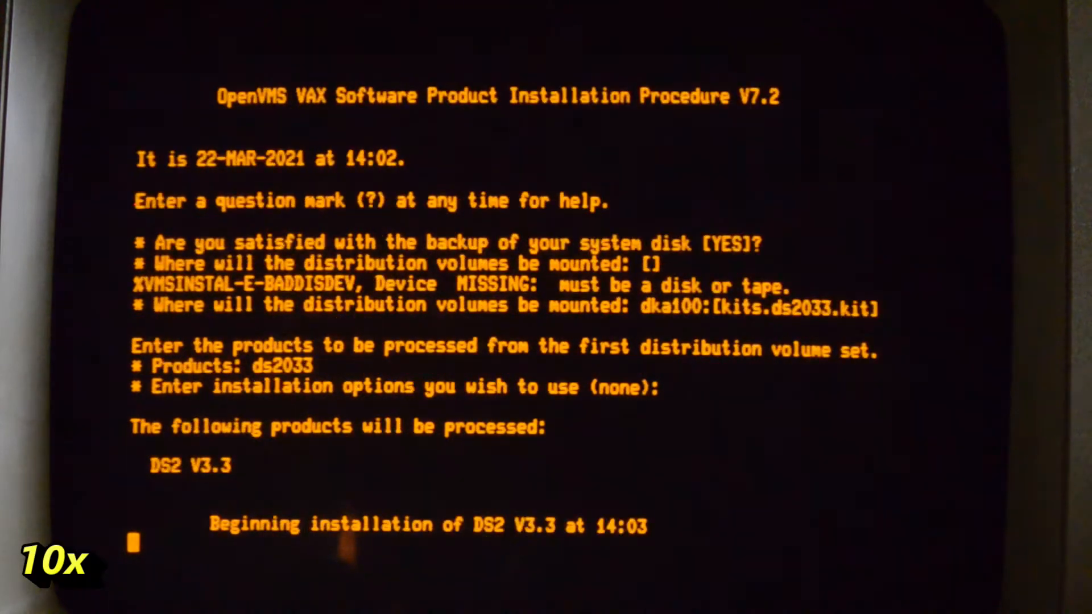
{"action": "scroll", "scroll_direction": "down", "scroll_amount": 3}
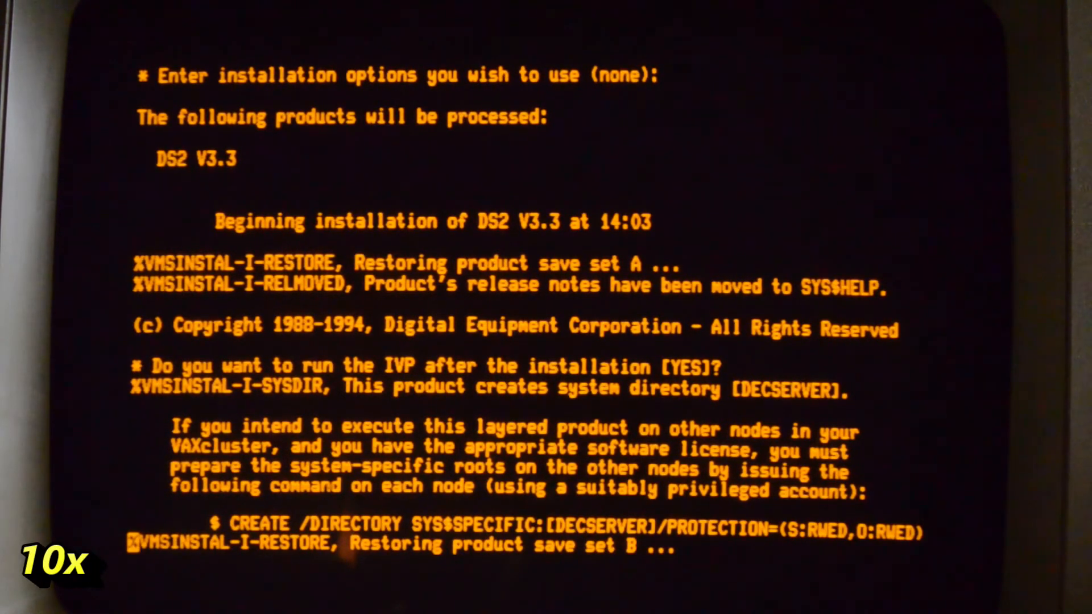
{"action": "scroll", "scroll_direction": "down", "scroll_amount": 3}
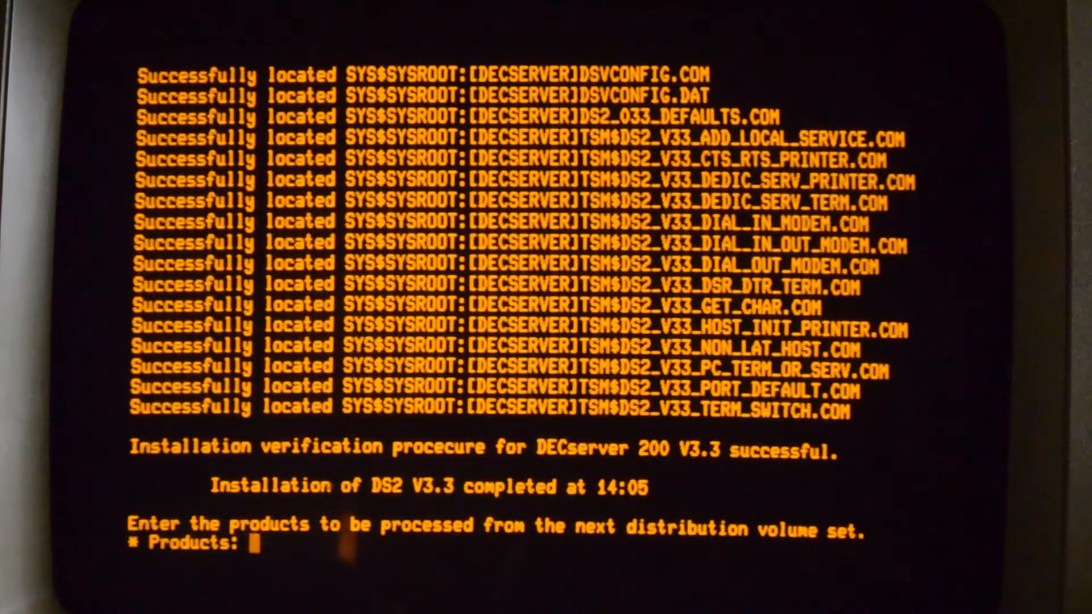
{"action": "type", "text": "Exit"}
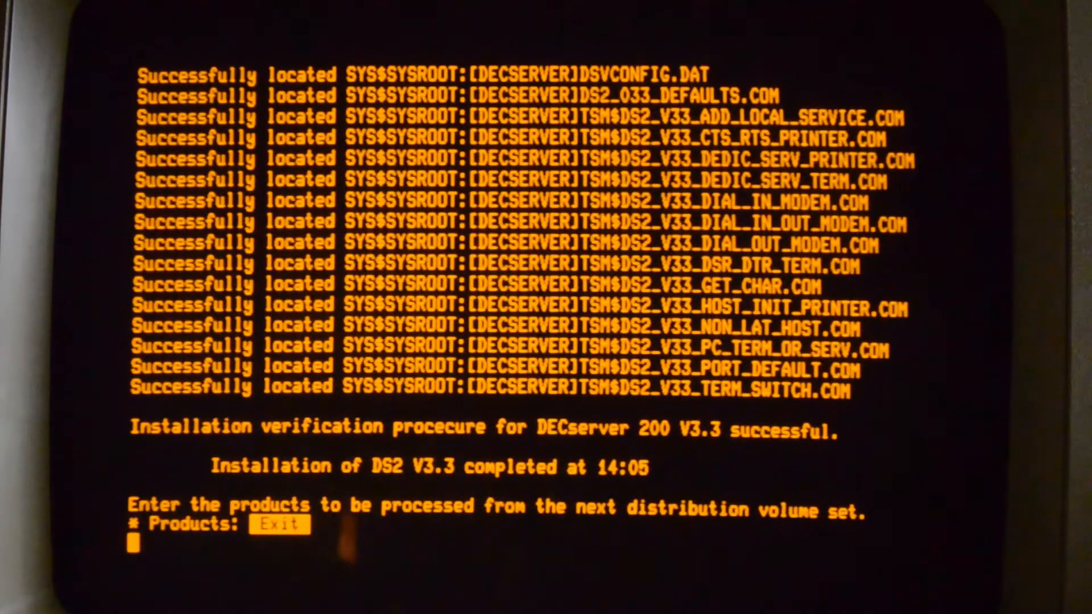
{"action": "key", "text": "Return"}
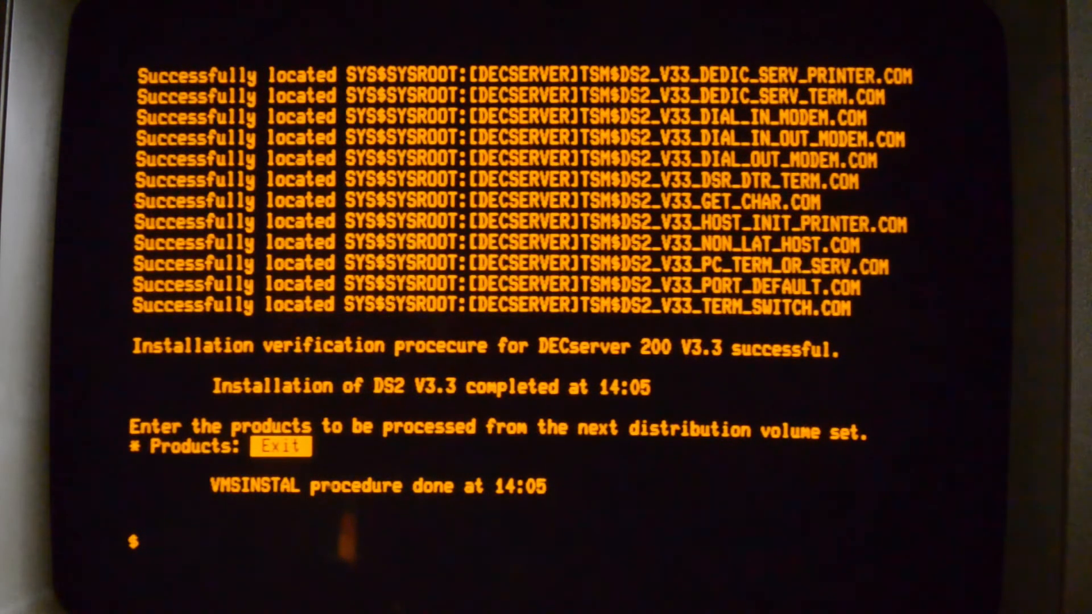
- List SYS$SYSROOT:[DECSERVER] showing the 19 installed files
{"action": "type", "text": "dir sys$sysroot:[decserver]"}
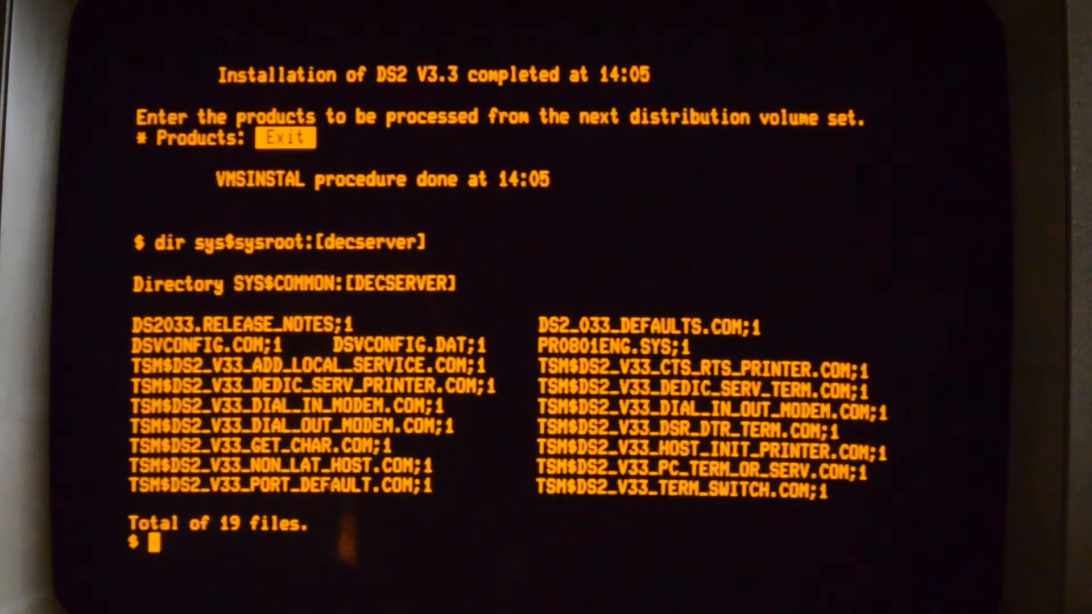
- Run SYS$SYSROOT:[DECSERVER]DSVCONFIG and start the DECserver configuration procedure
{"action": "type", "text": "dir sys$sysroot:[decserver]d"}
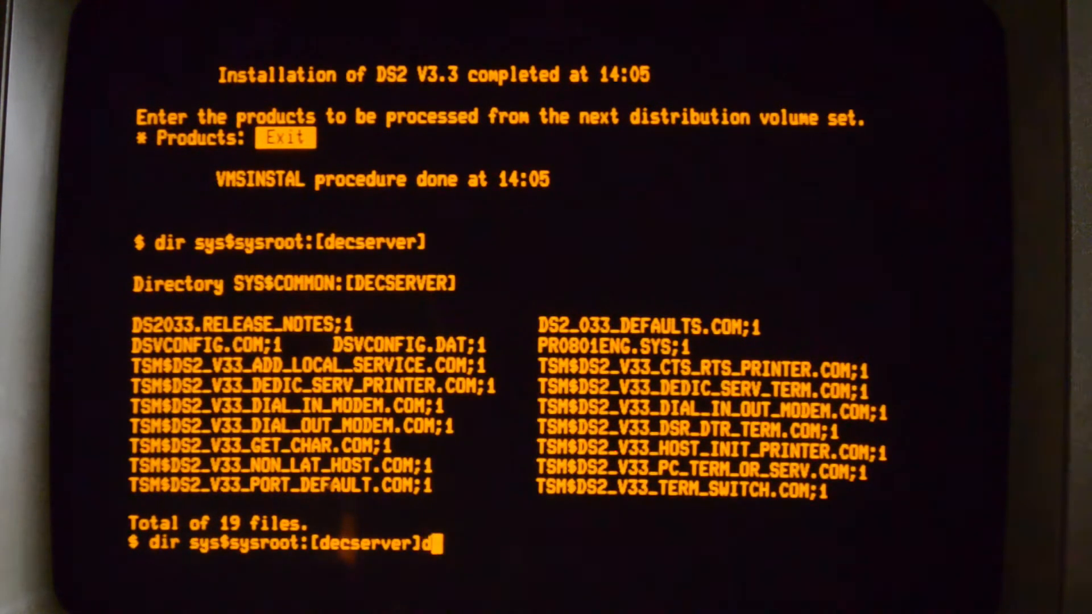
{"action": "type", "text": "svconfig"}
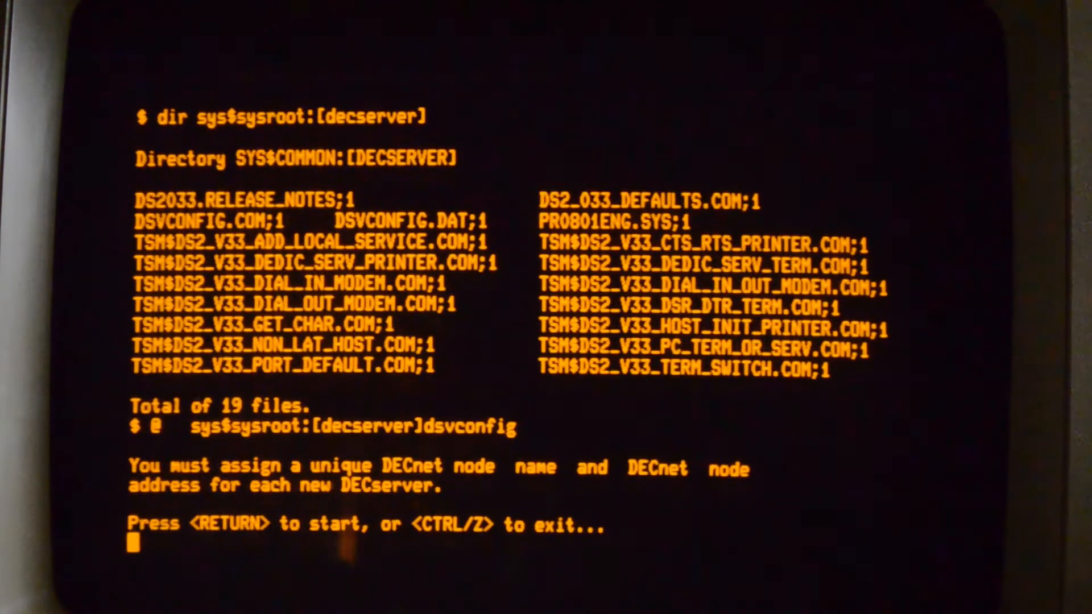
{"action": "key", "text": "Return"}
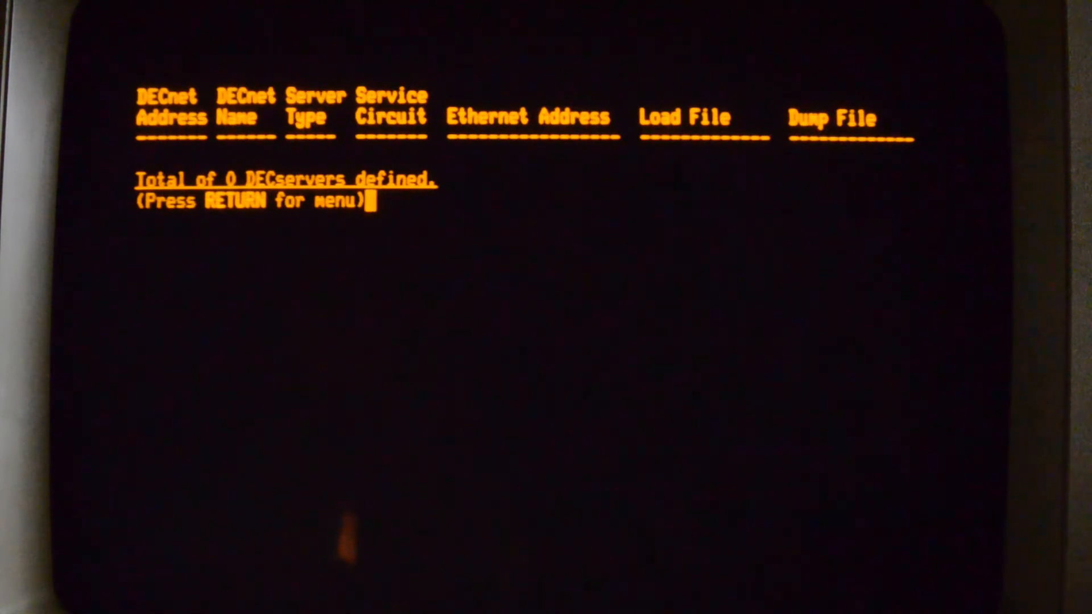
- Add a DECserver of type DS200 named DS200 with node address 1.42
{"action": "key", "text": "Return"}
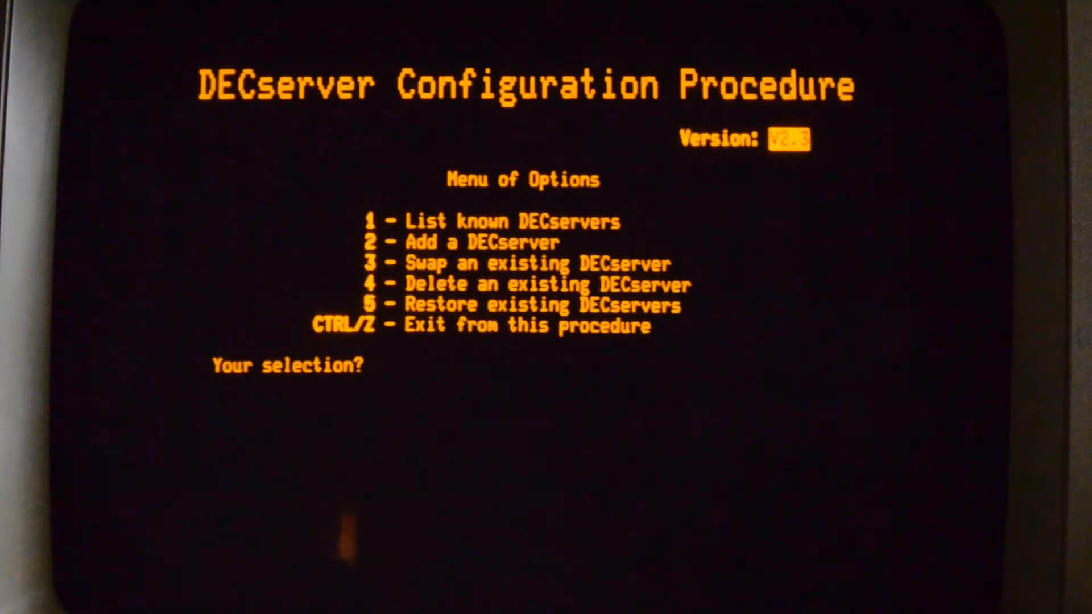
{"action": "type", "text": "2"}
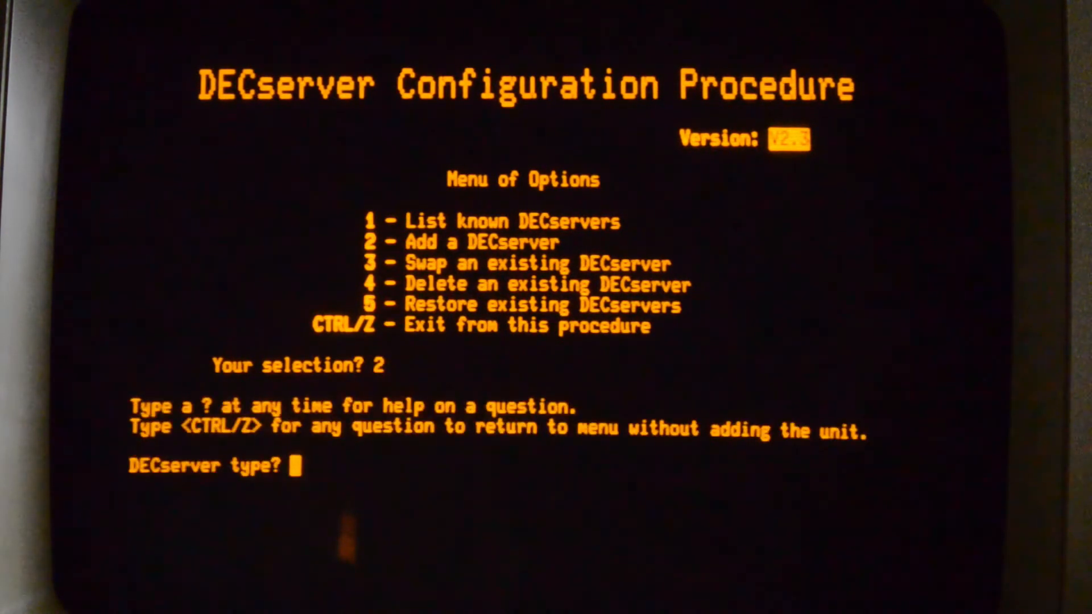
{"action": "type", "text": "DS"}
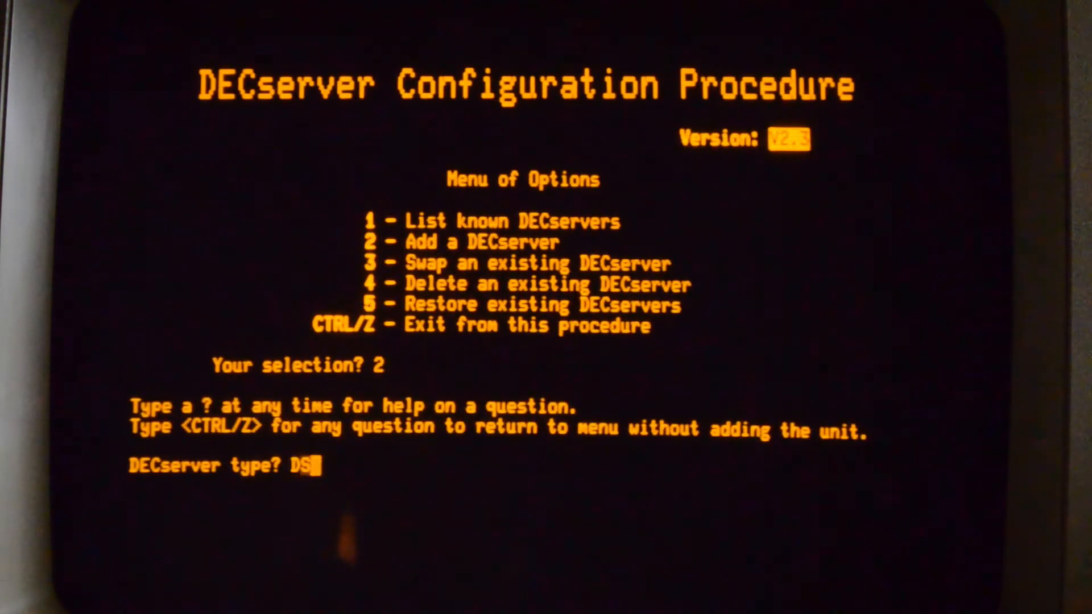
{"action": "type", "text": "200"}
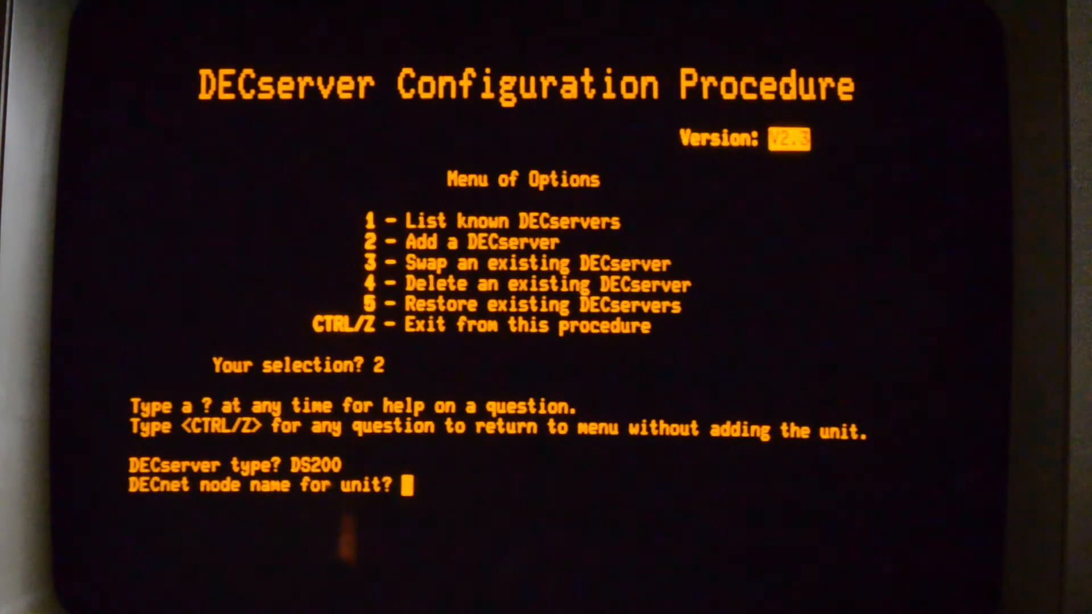
{"action": "type", "text": "D"}
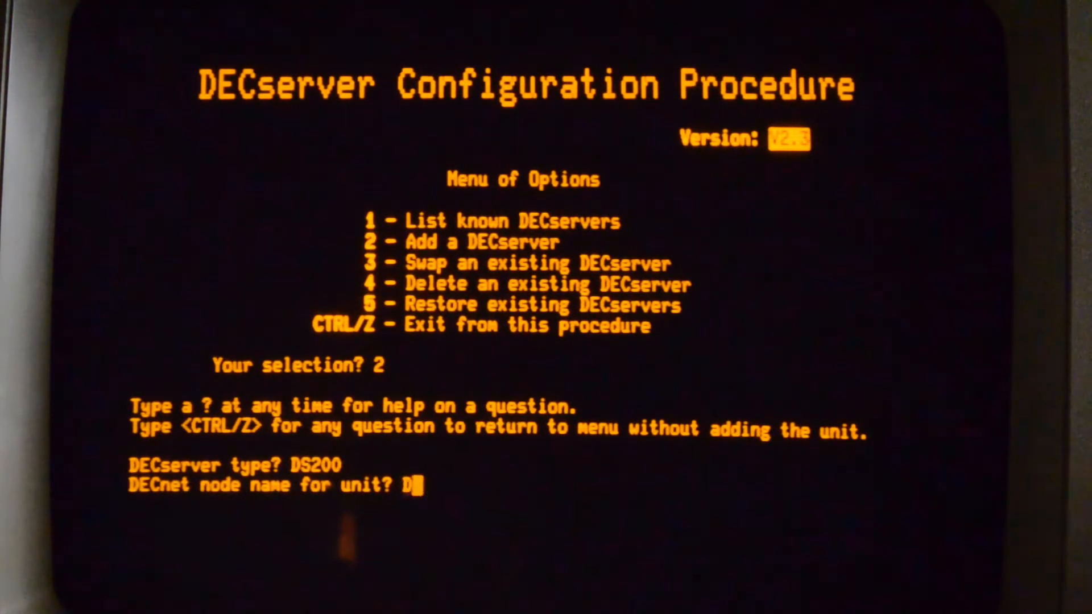
{"action": "type", "text": "S200"}
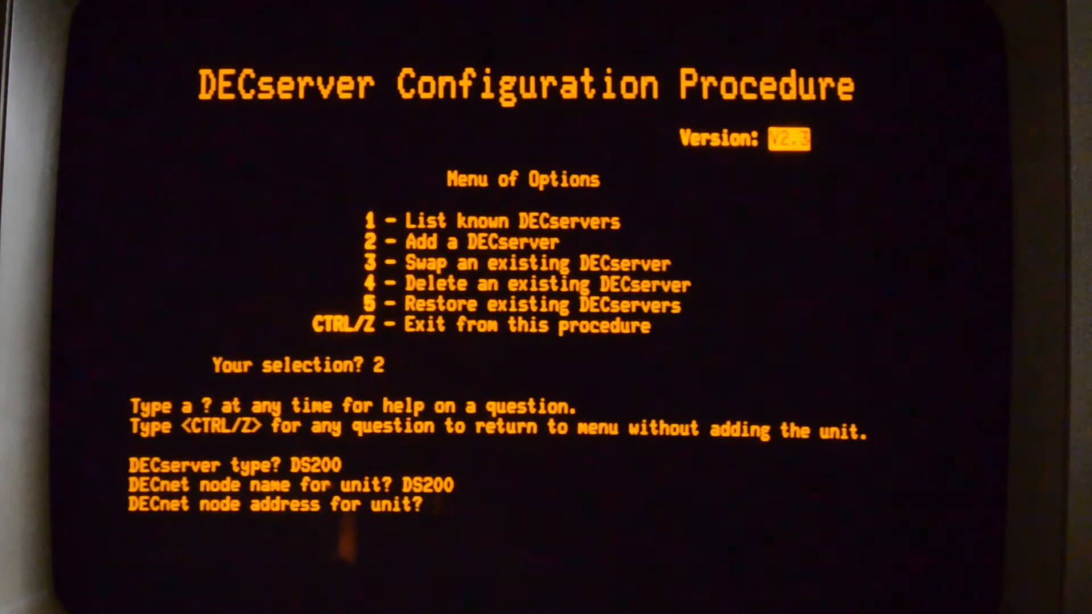
{"action": "type", "text": "1.42"}
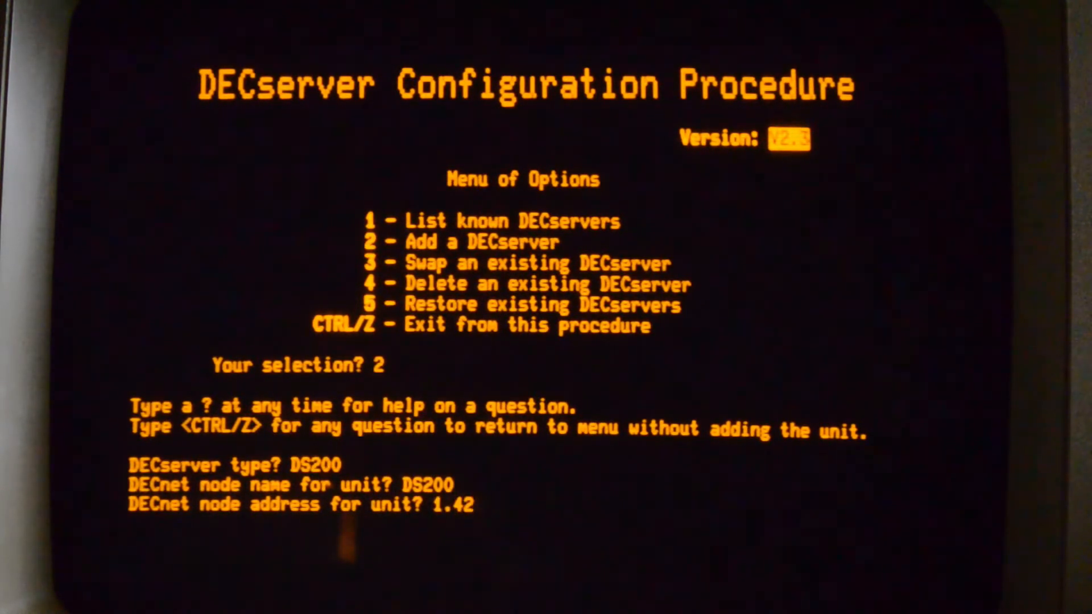
{"action": "key", "text": "enter"}
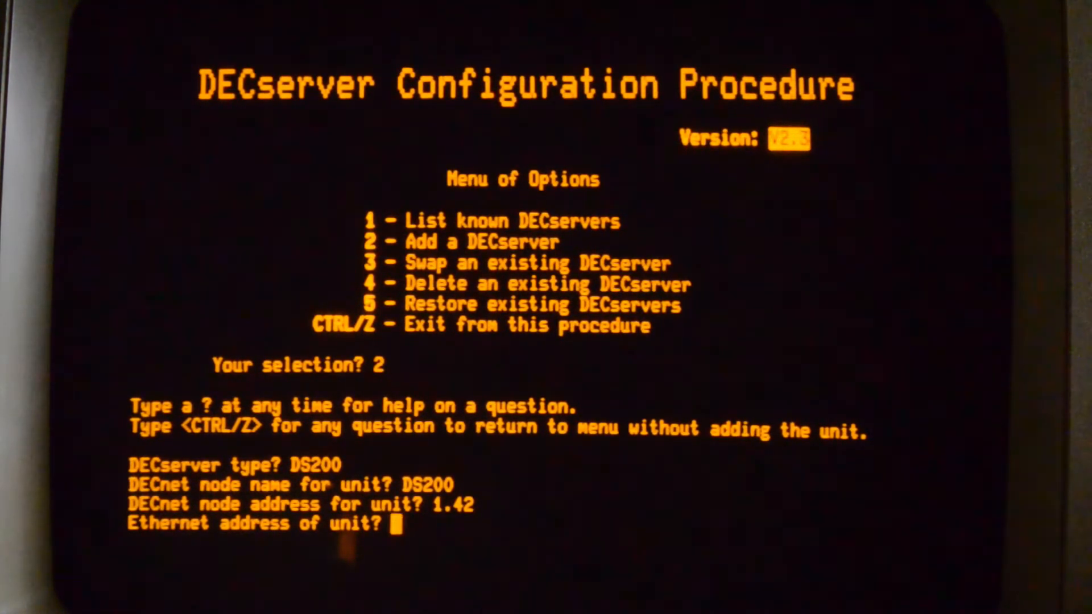
- Enter Ethernet address 08-00-2b-0a-63-2e, accept SVA-0 and return to the options menu
{"action": "type", "text": "08-00"}
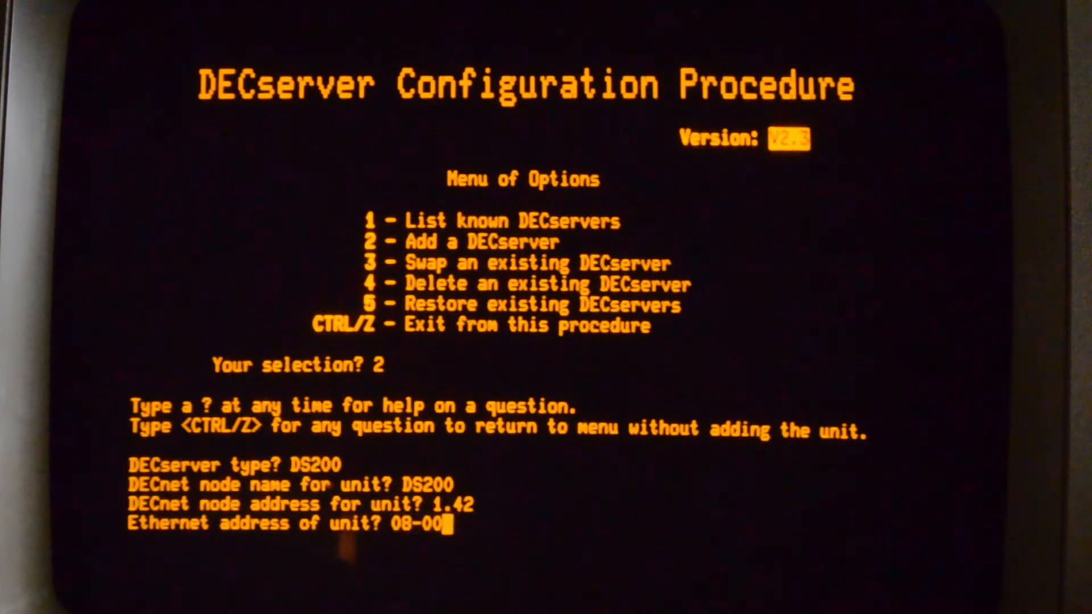
{"action": "type", "text": "-2b-"}
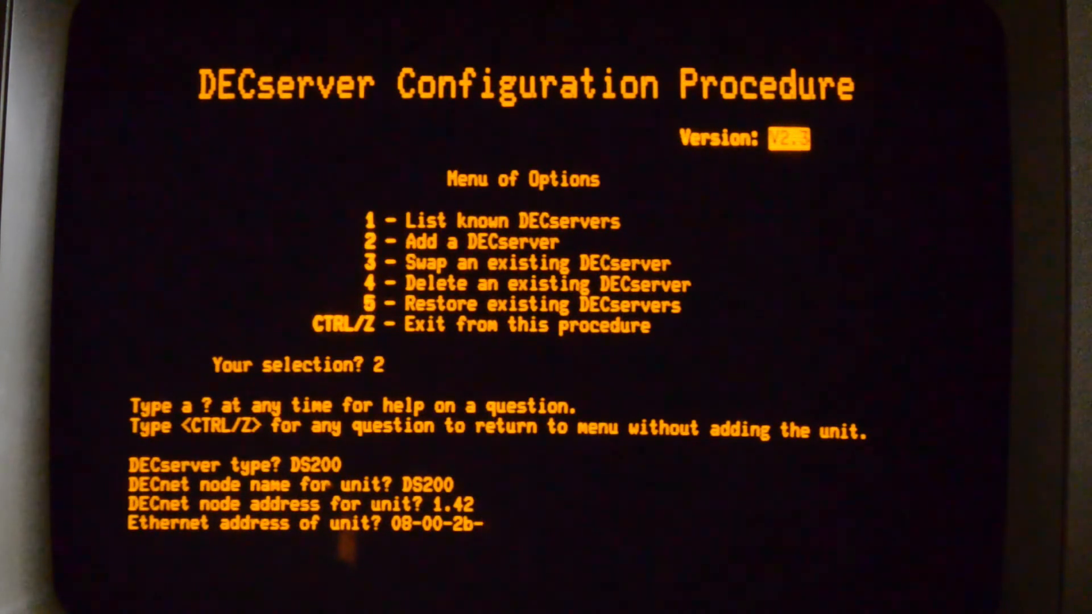
{"action": "type", "text": "0a-"}
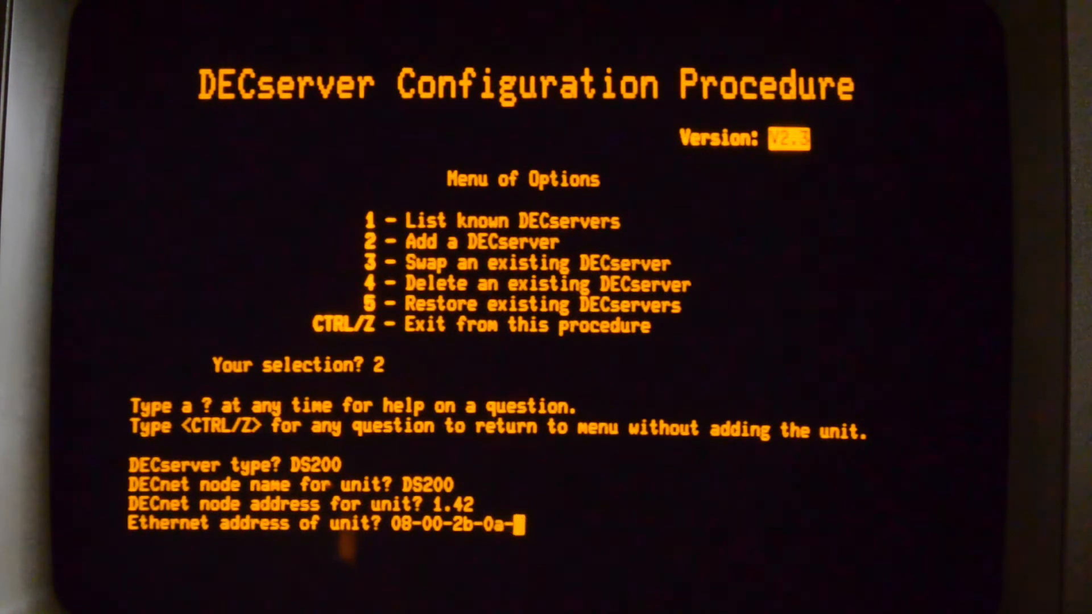
{"action": "type", "text": "63"}
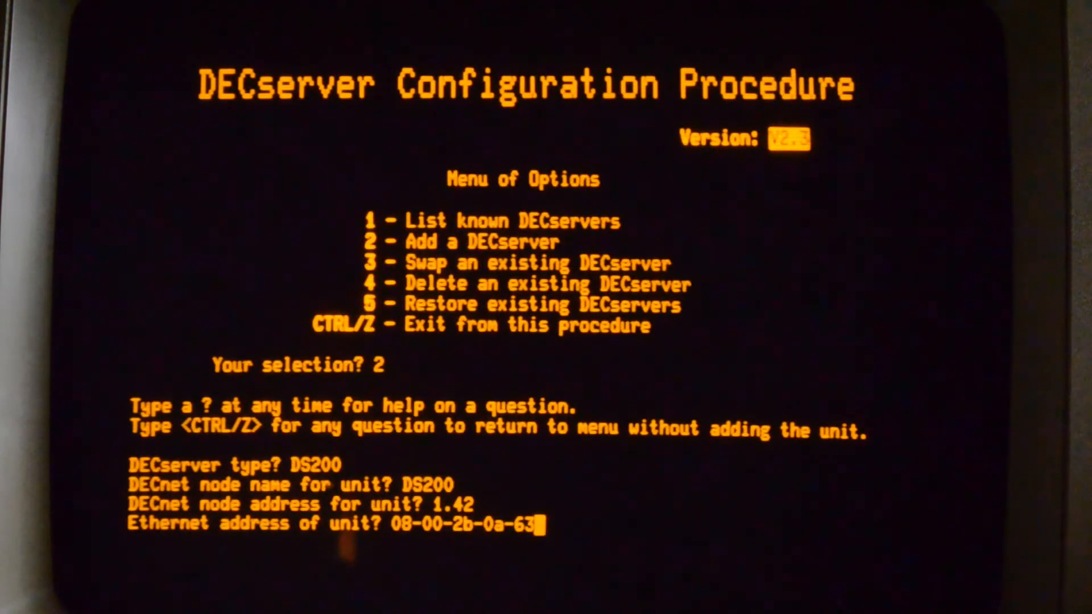
{"action": "type", "text": "-2e"}
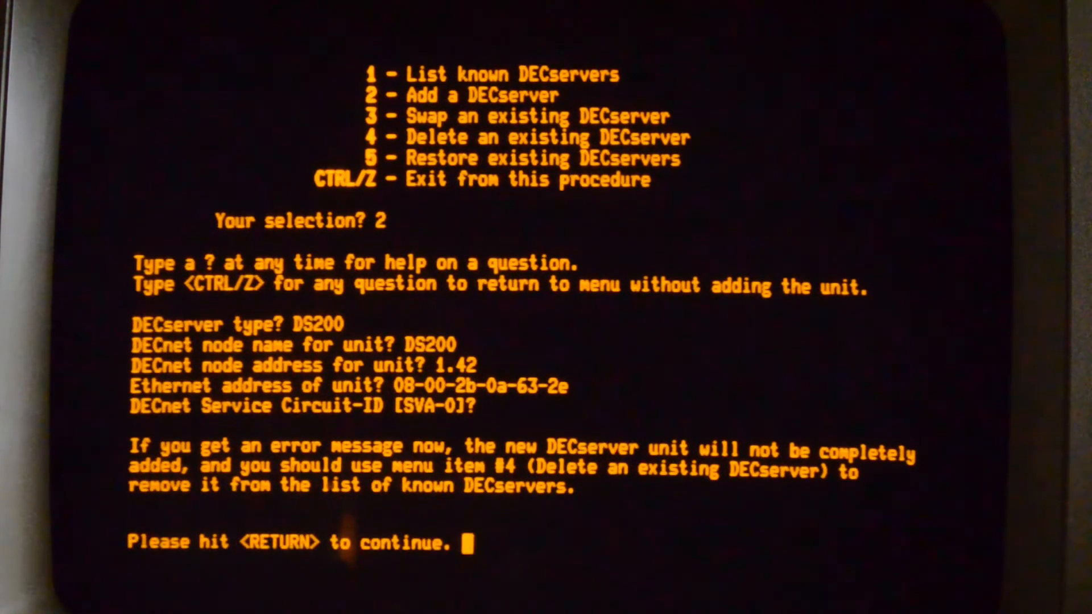
{"action": "key", "text": "Return"}
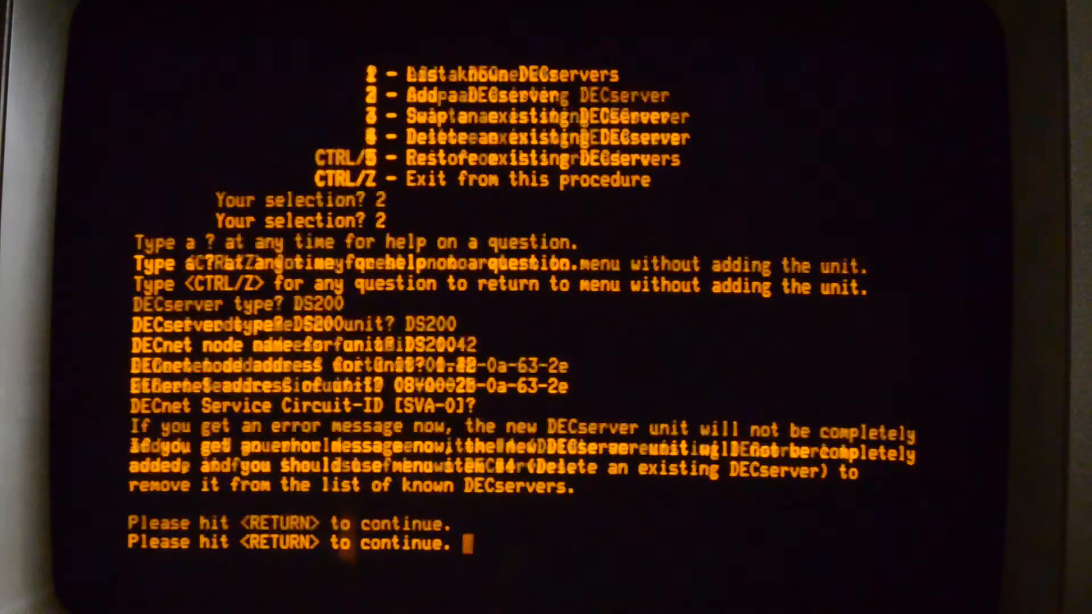
{"action": "key", "text": "Return"}
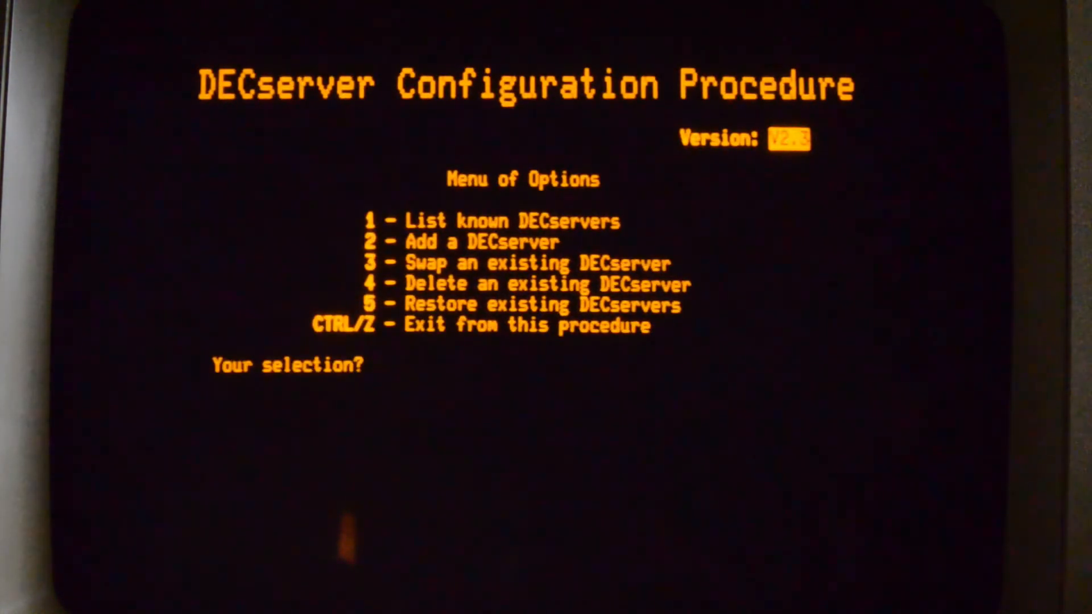
- List known DECservers with option 1, showing DS200 defined with PR0801ENG.SYS
{"action": "type", "text": "1"}
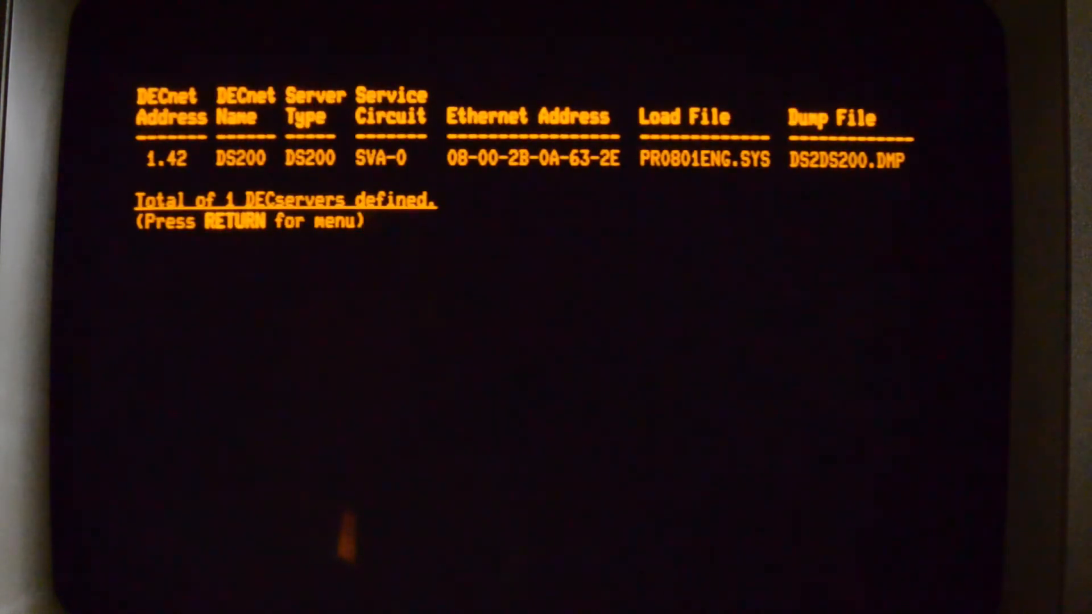
{"action": "key", "text": "Return"}
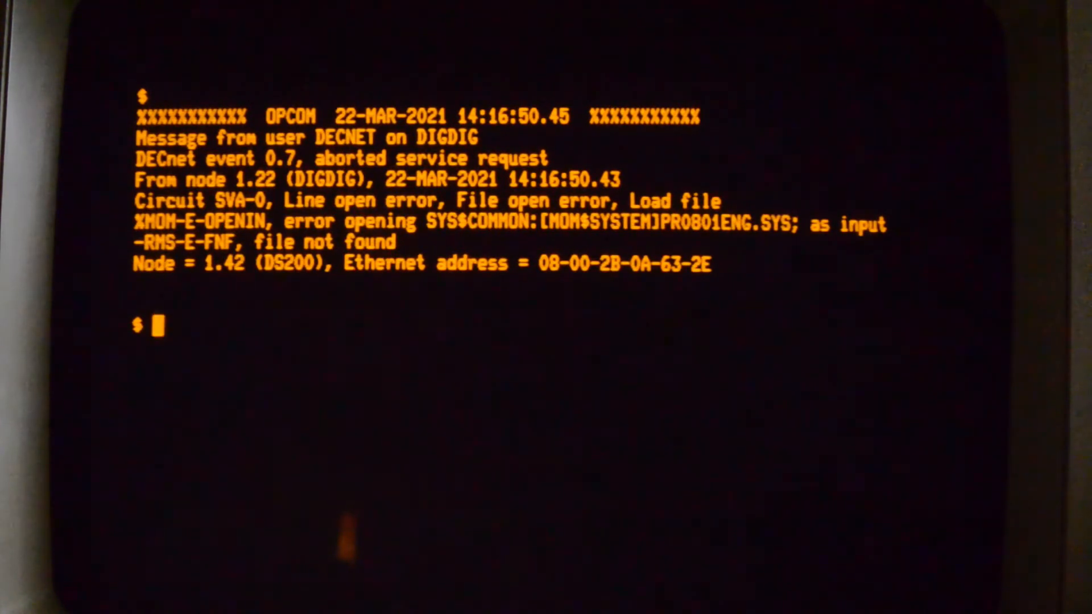
- Check SYS$COMMON:[DECSERVER]*.SYS protection, then copy the load image to MOM$LOAD:
{"action": "type", "text": "dir sys$common:[decserver]*.sys /prot"}
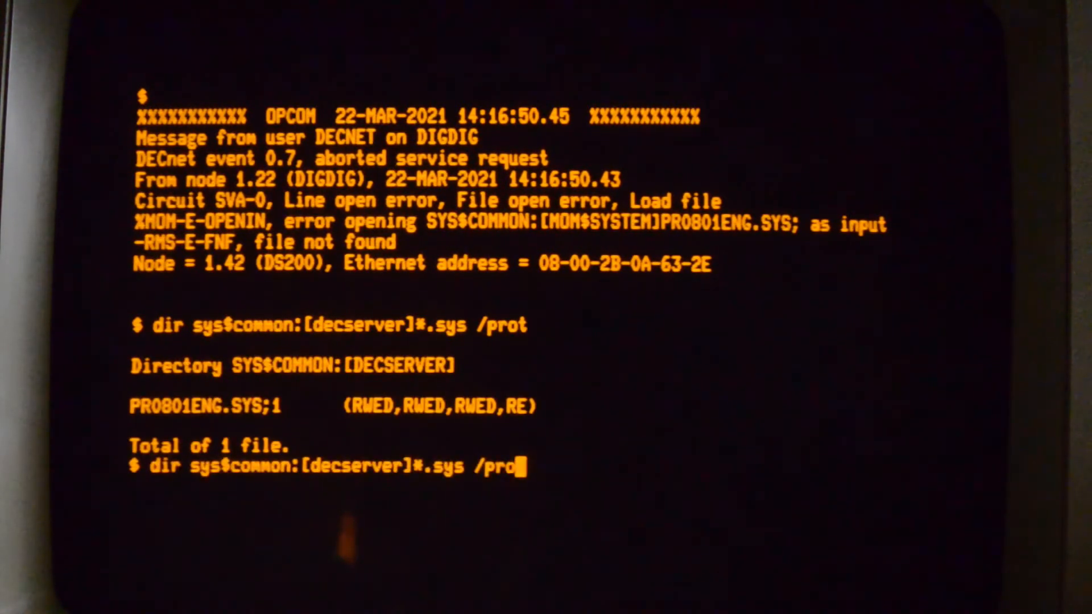
{"action": "key", "text": "Backspace"}
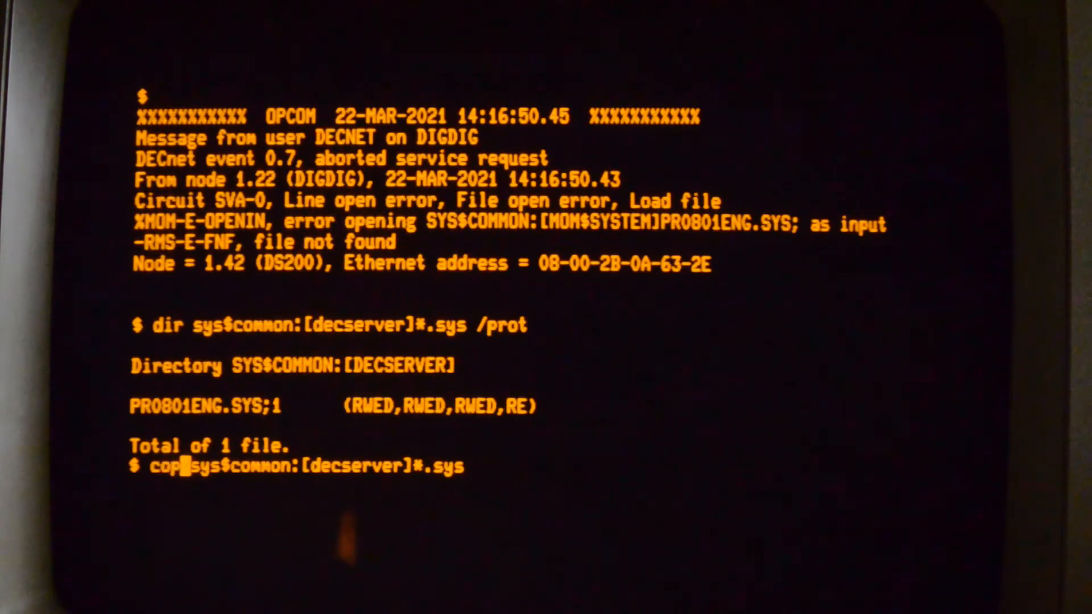
{"action": "type", "text": "mom"}
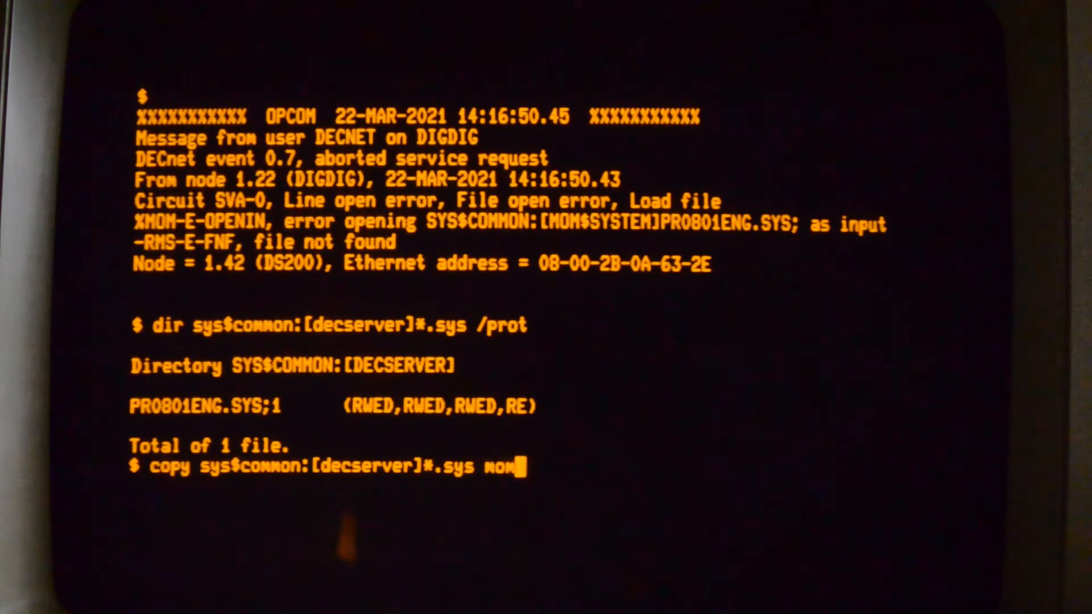
{"action": "type", "text": "$lo"}
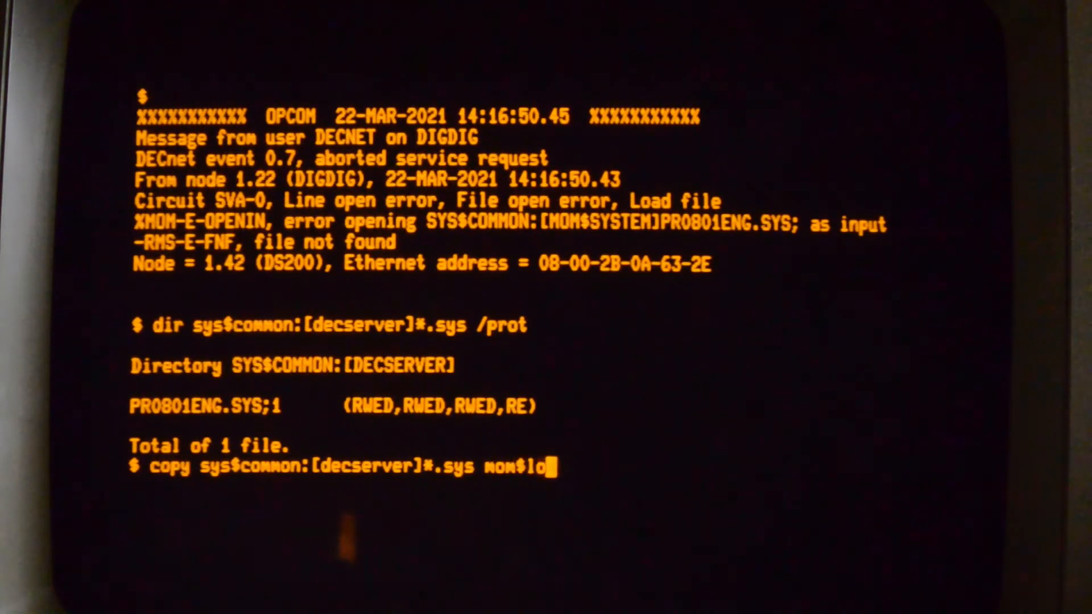
{"action": "type", "text": "ad:"}
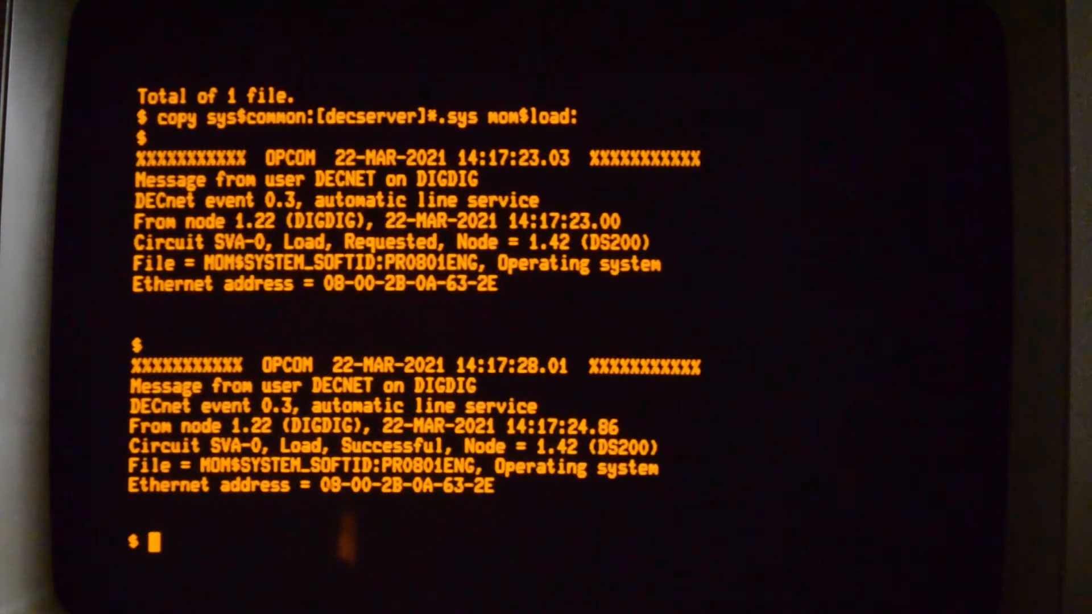
{"action": "type", "text": "@sys$startuop:lat$startup"}
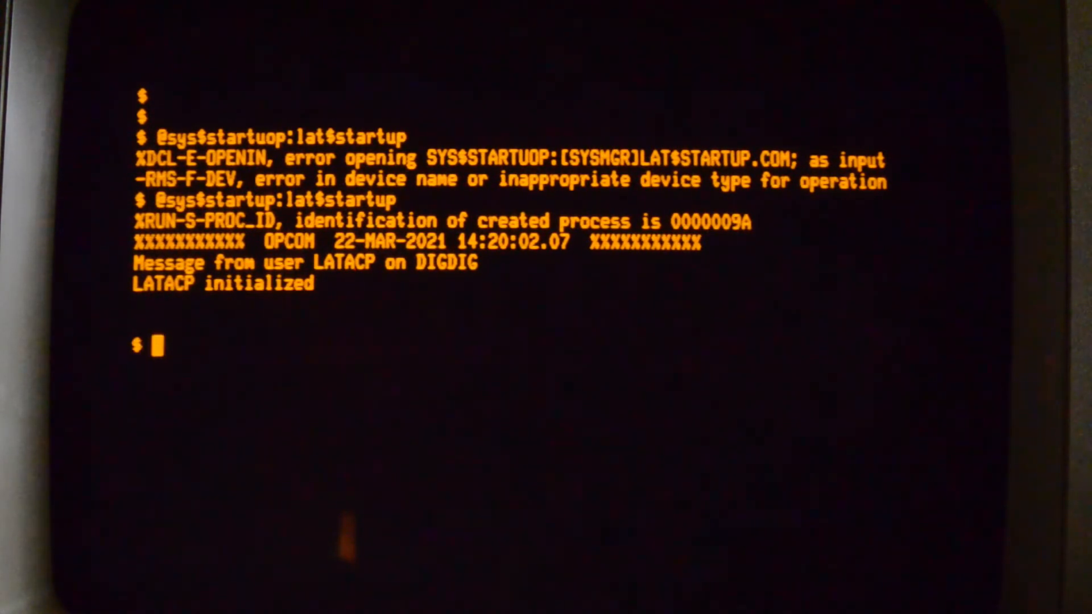
- Attempt SET HOST /LAT DIGDIG, which fails with outgoing connections disabled
{"action": "type", "text": "set host /lat digdig"}
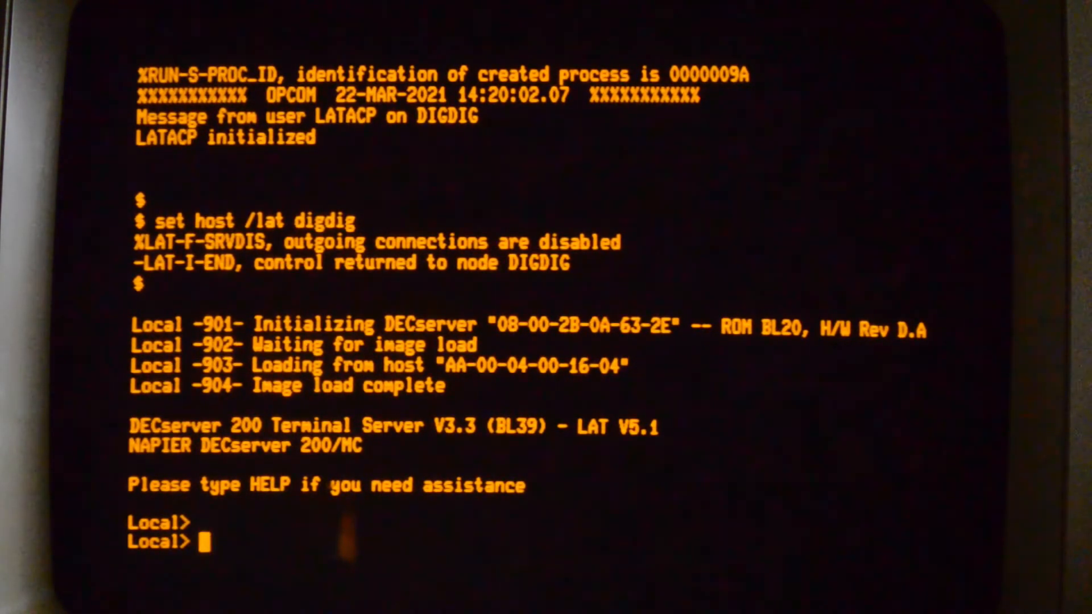
- SHOW SERVICES until DIGDIG is available, then CONNECT DIGDIG to the Username prompt
{"action": "type", "text": "show serv"}
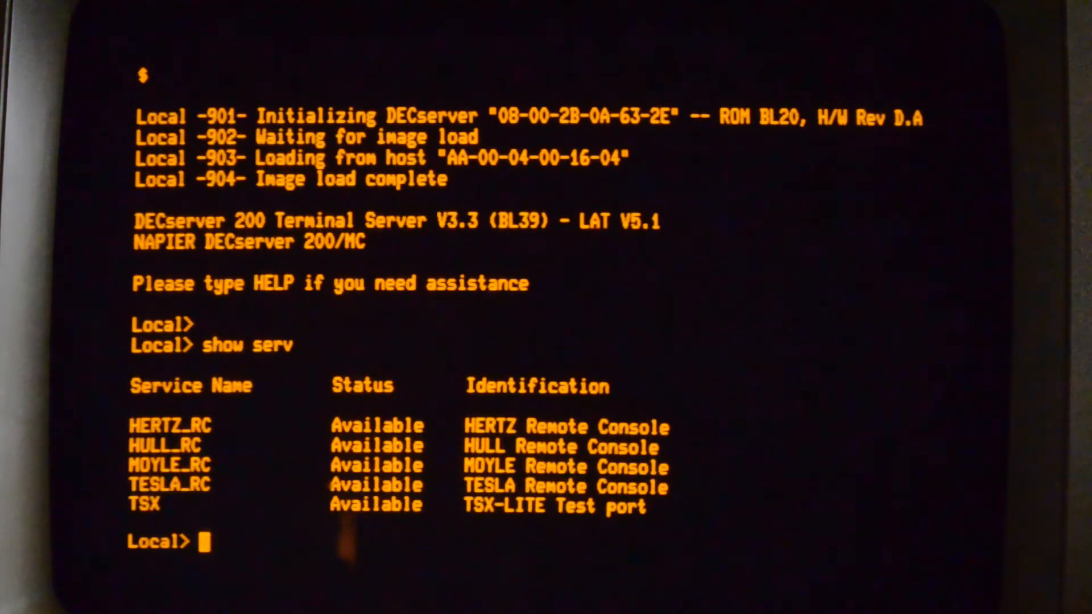
{"action": "type", "text": "show serv"}
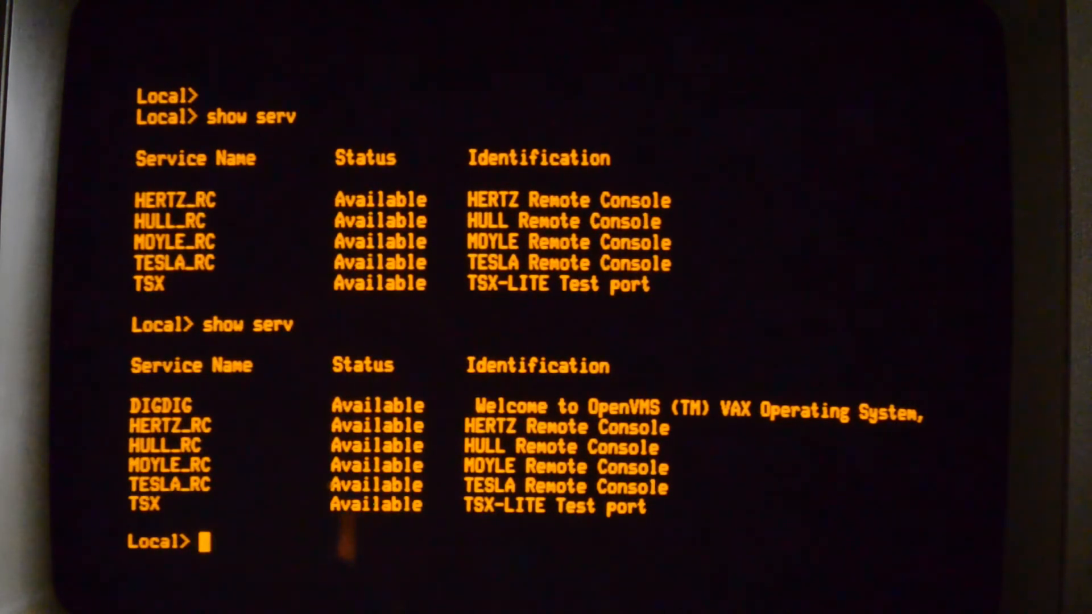
{"action": "type", "text": "c"}
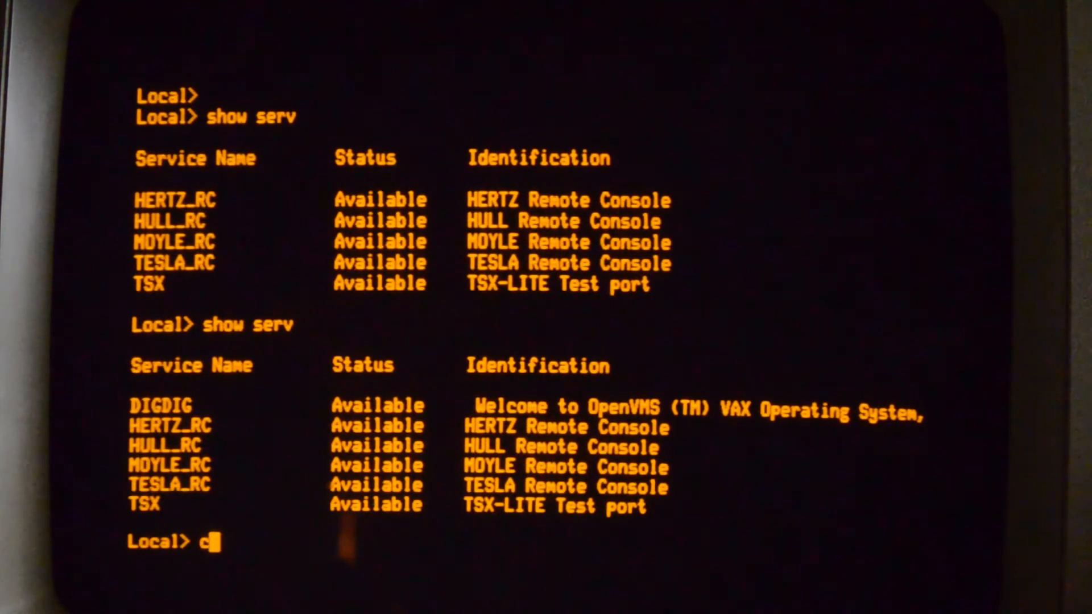
{"action": "type", "text": "digdig"}
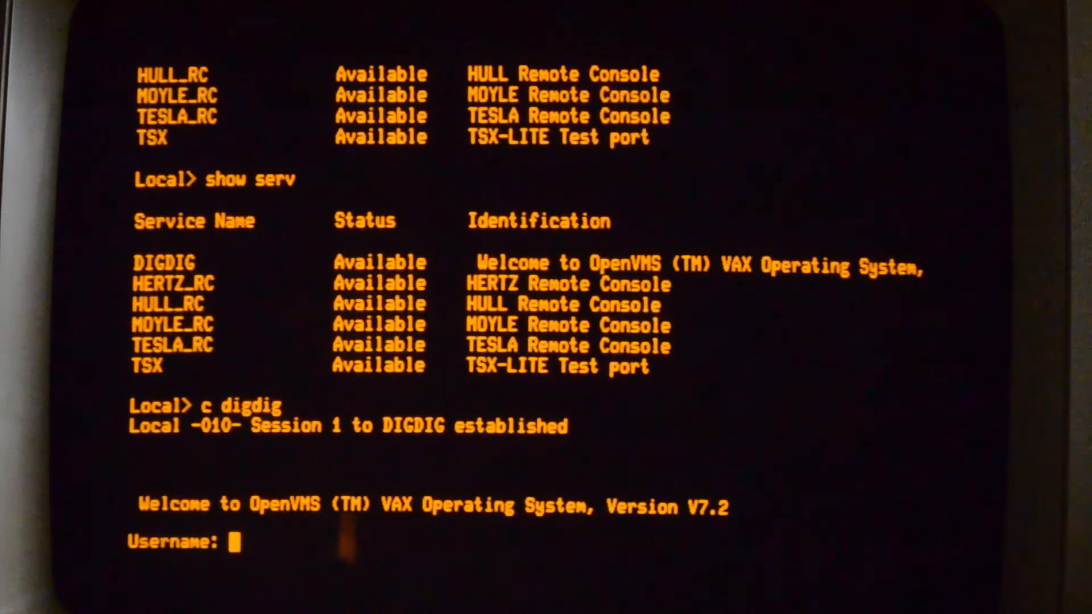
- Log into DIGDIG as SYSTEM, list user processes showing the LTA5003 session, then check SHOW SERVICES
{"action": "type", "text": "system"}
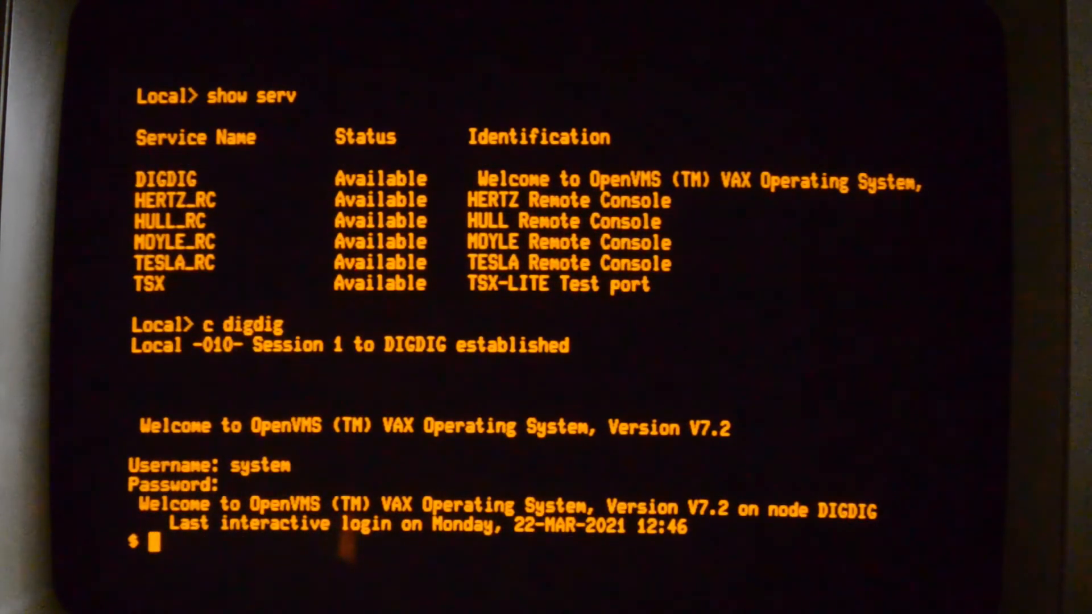
{"action": "type", "text": "show use"}
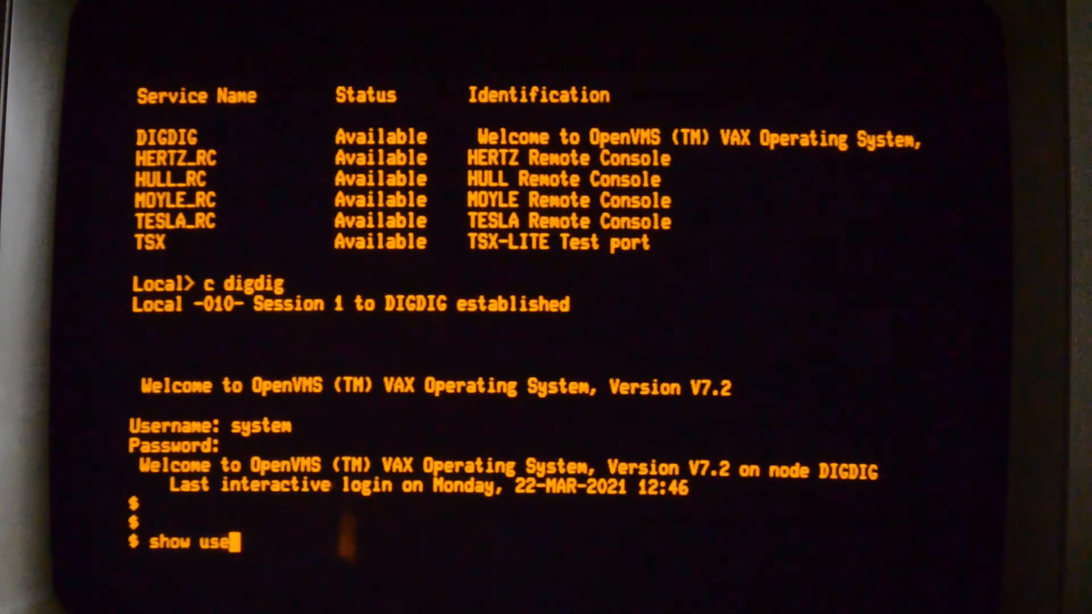
{"action": "key", "text": "enter"}
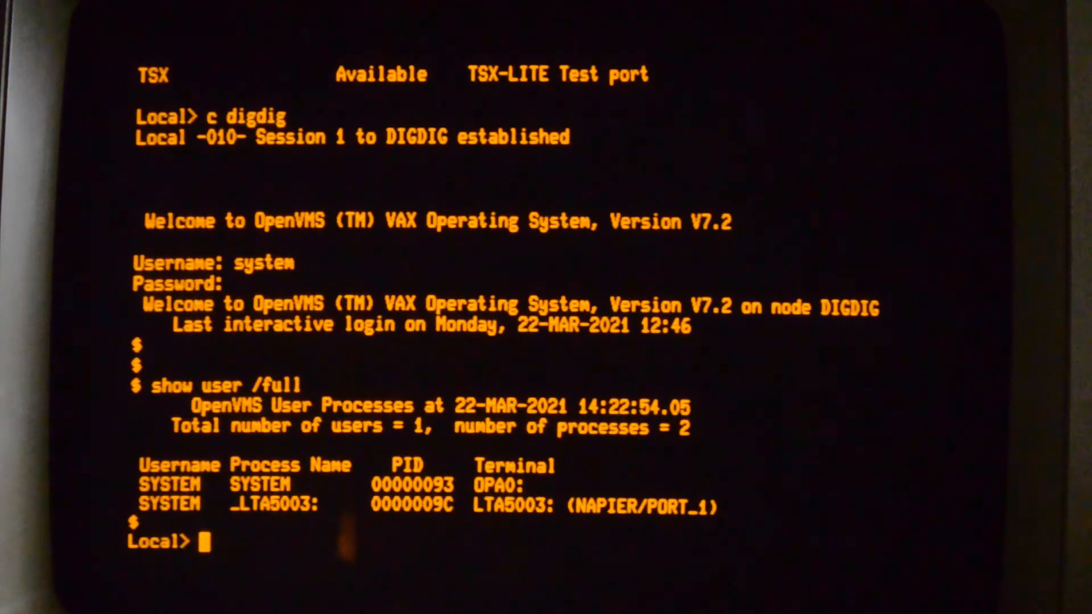
{"action": "type", "text": "show serv"}
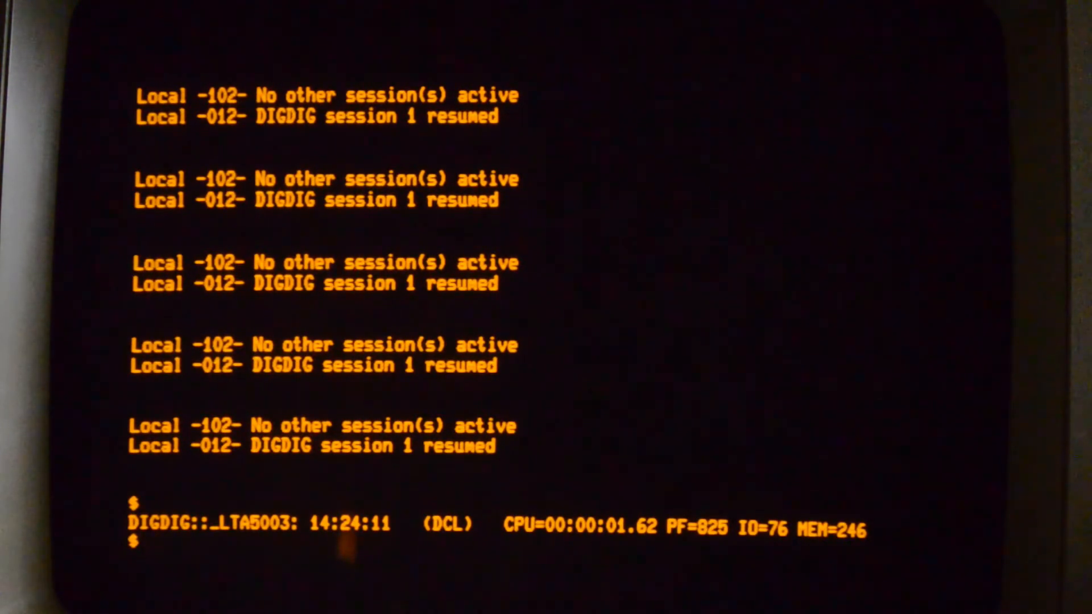
- Read the DECserver HELP entry for TEST PORT
{"action": "type", "text": "help"}
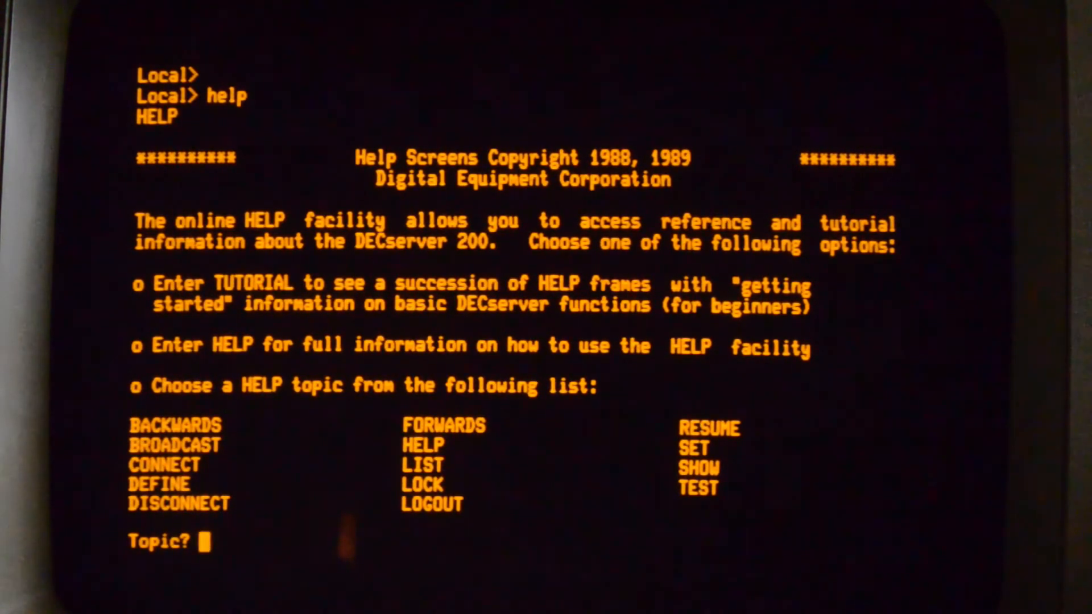
{"action": "type", "text": "test"}
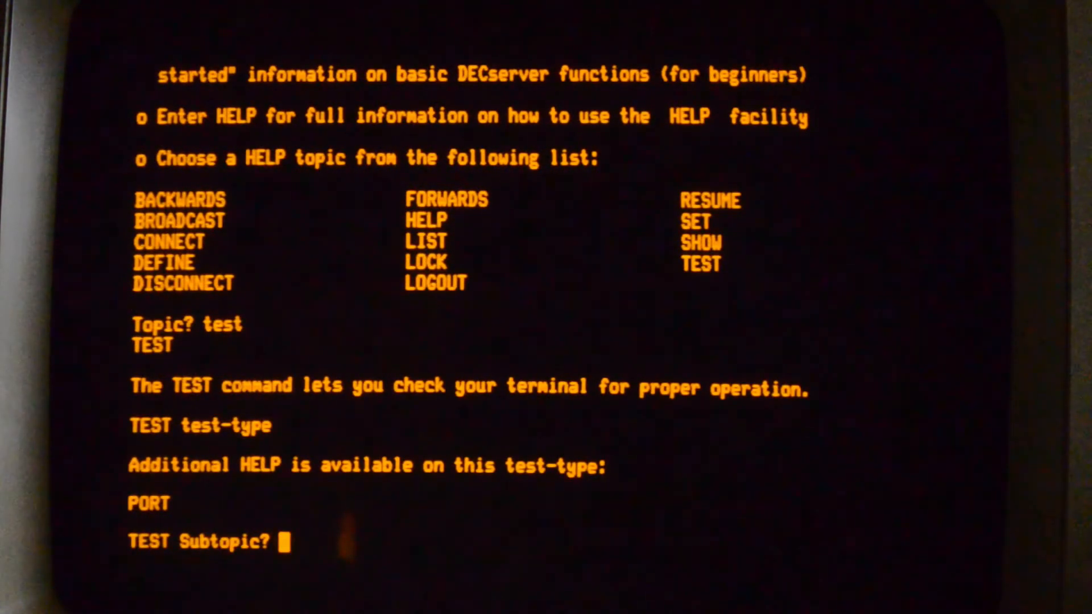
{"action": "type", "text": "port"}
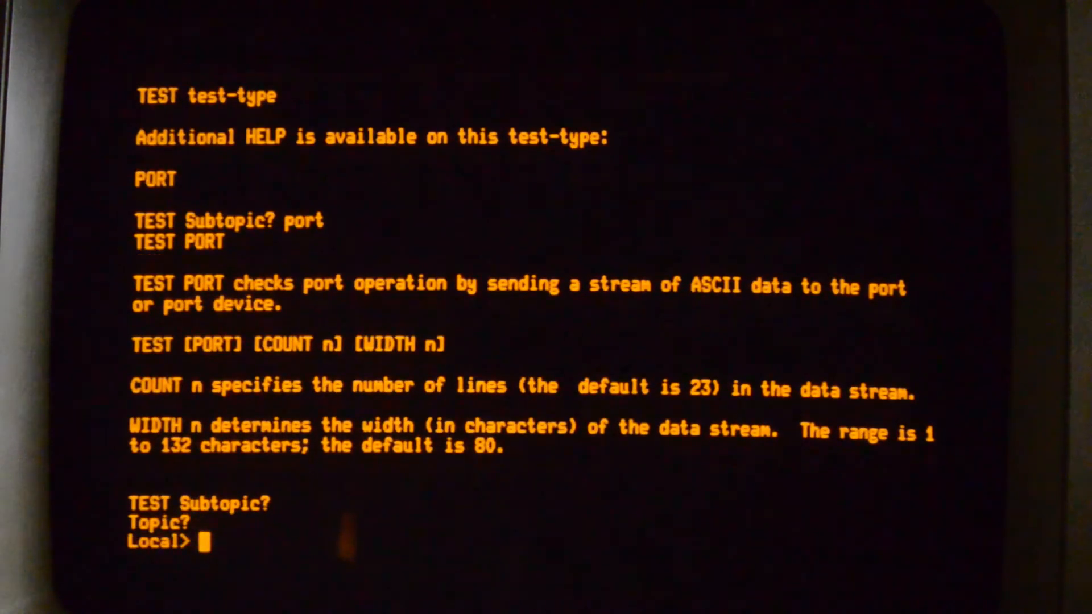
- Run TEST PORT to print the ASCII test pattern, then reopen HELP
{"action": "type", "text": "test port"}
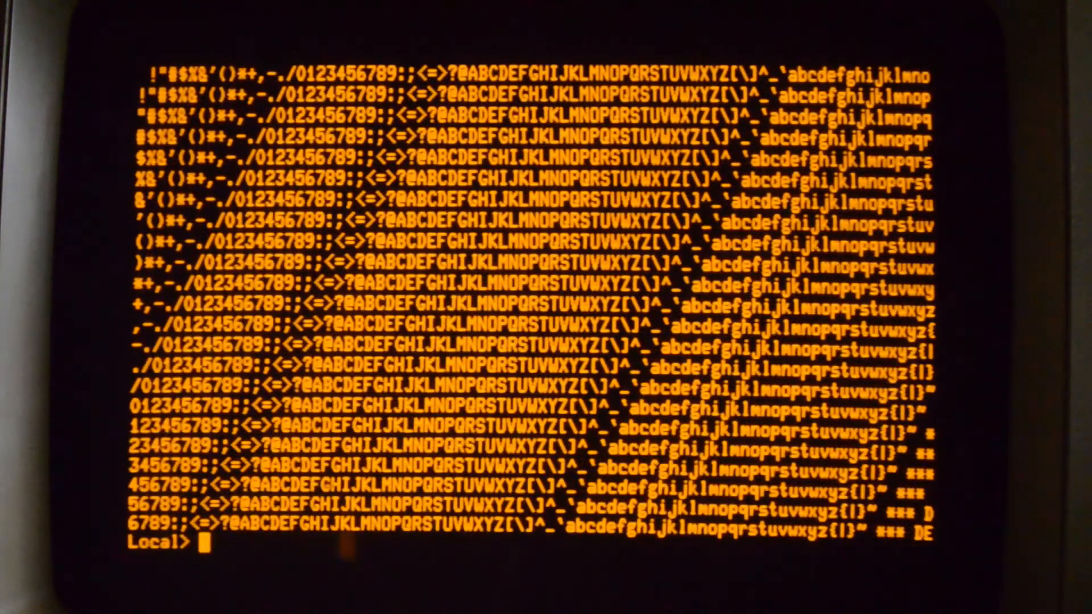
{"action": "type", "text": "help"}
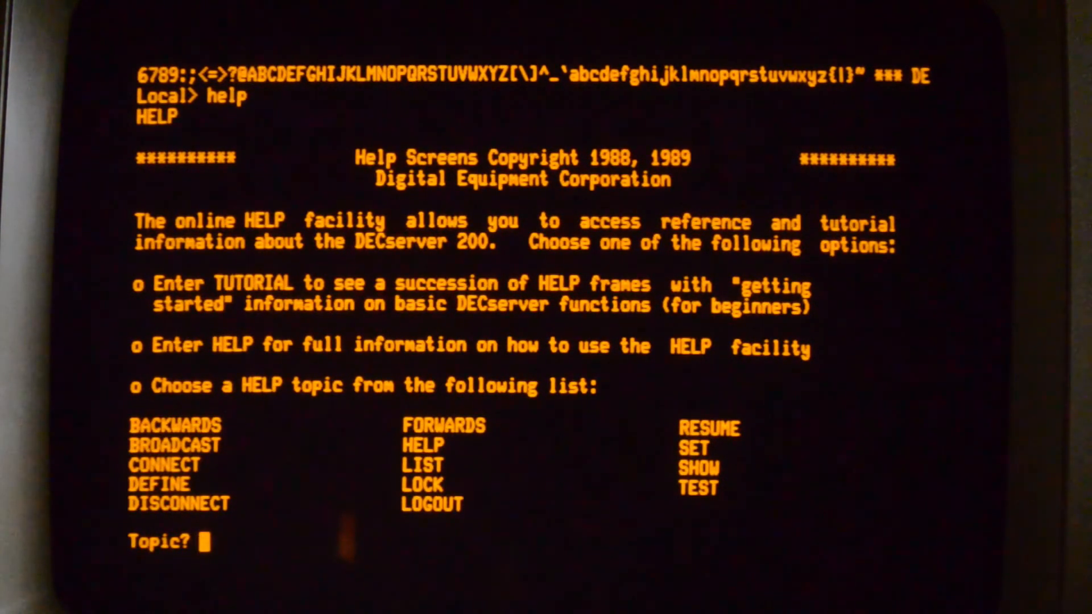
- Read the CONNECT help, then list users and sessions showing Port_1 on DIGDIG and resume forwards
{"action": "type", "text": "con"}
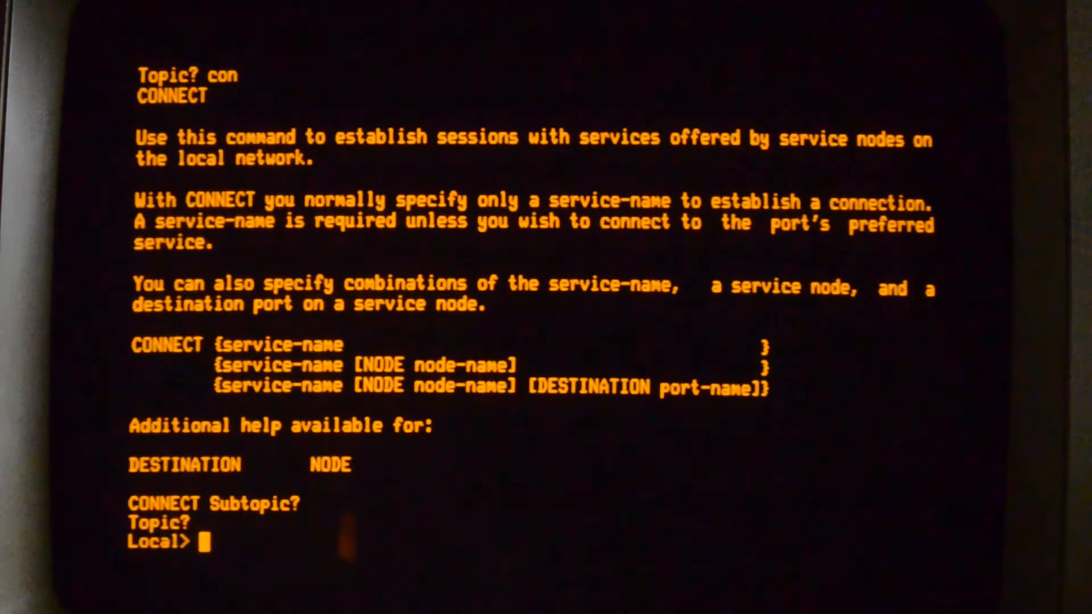
{"action": "type", "text": "help"}
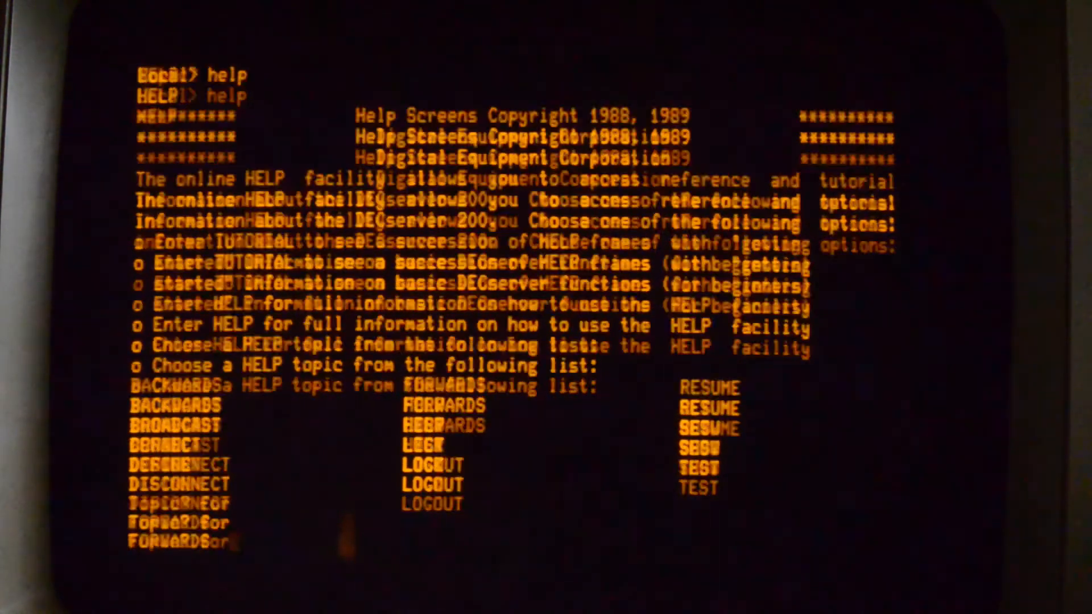
{"action": "type", "text": "FORWARDS"}
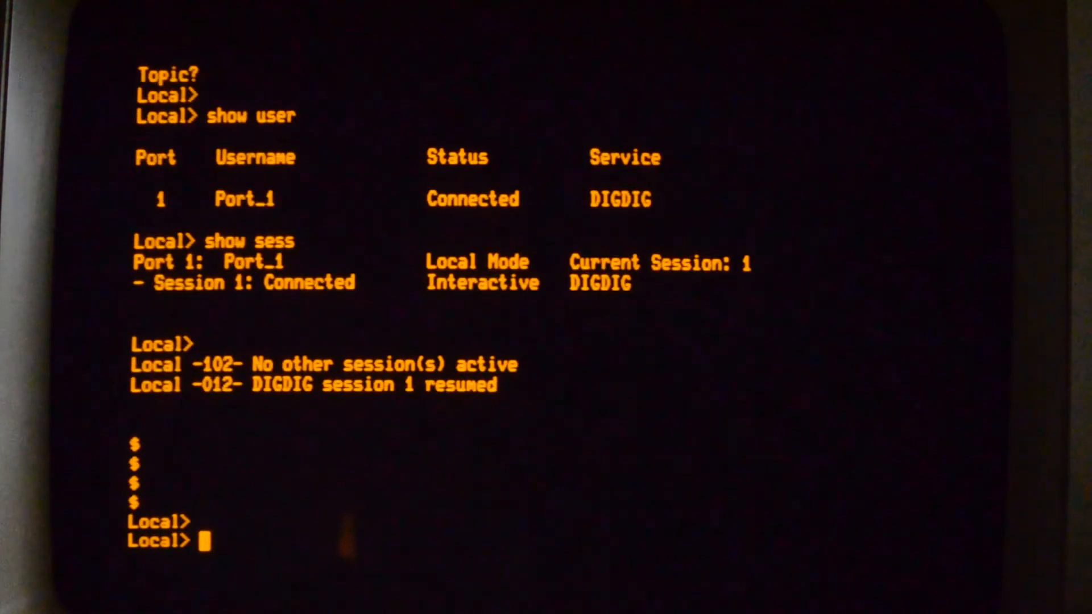
- Run SHOW SESSIONS and SHOW USERS, confirming DIGDIG connected and NAPIER reachable via SHOW NODES
{"action": "type", "text": "show sess"}
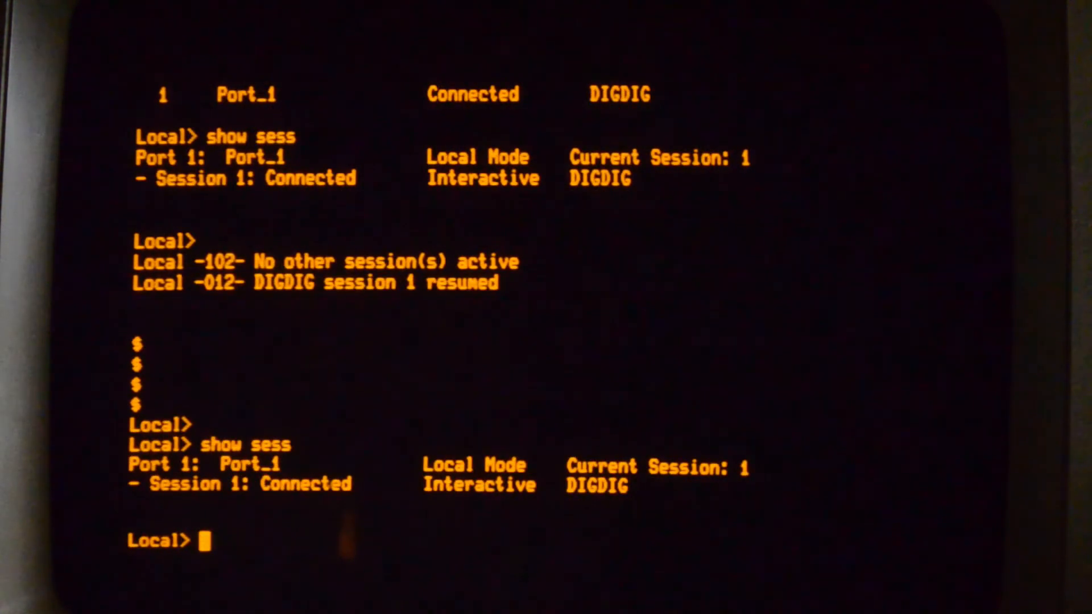
{"action": "type", "text": "s"}
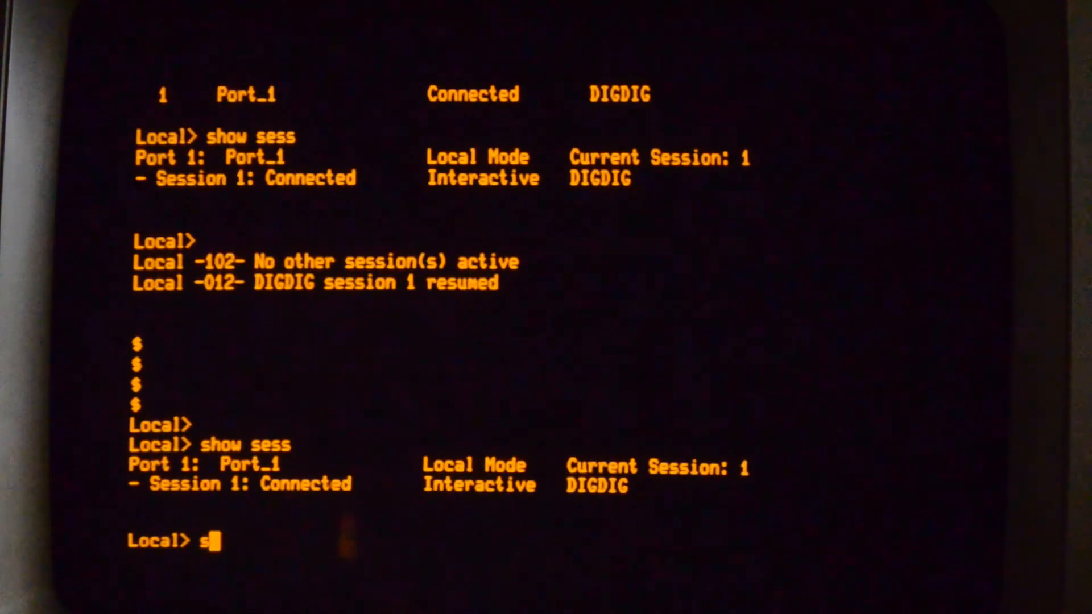
{"action": "type", "text": "show user"}
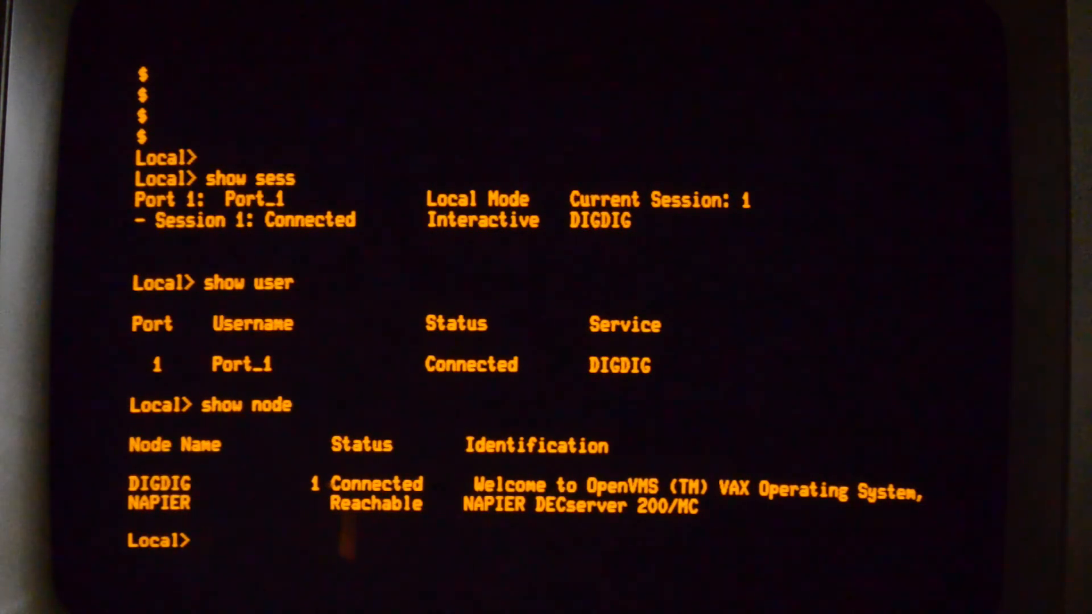
{"action": "type", "text": "s"}
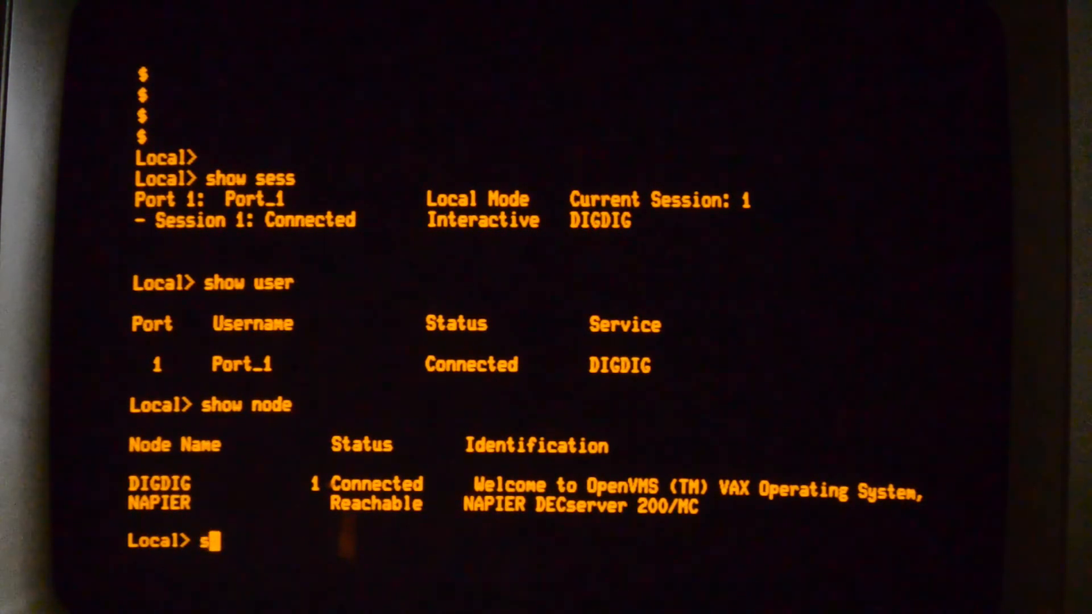